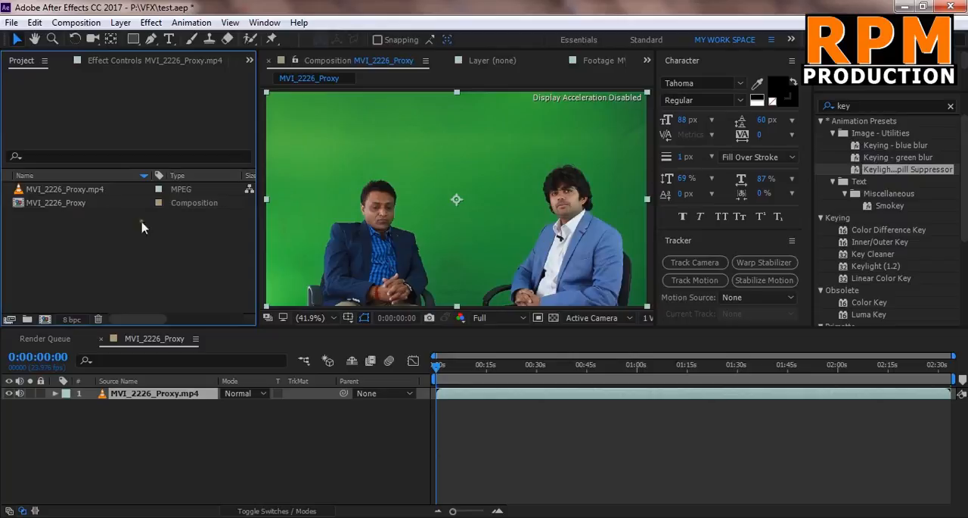
# Select MVI_2226_Proxy.mp4 in the Project panel to inspect its footage details.
pyautogui.click(64, 189)
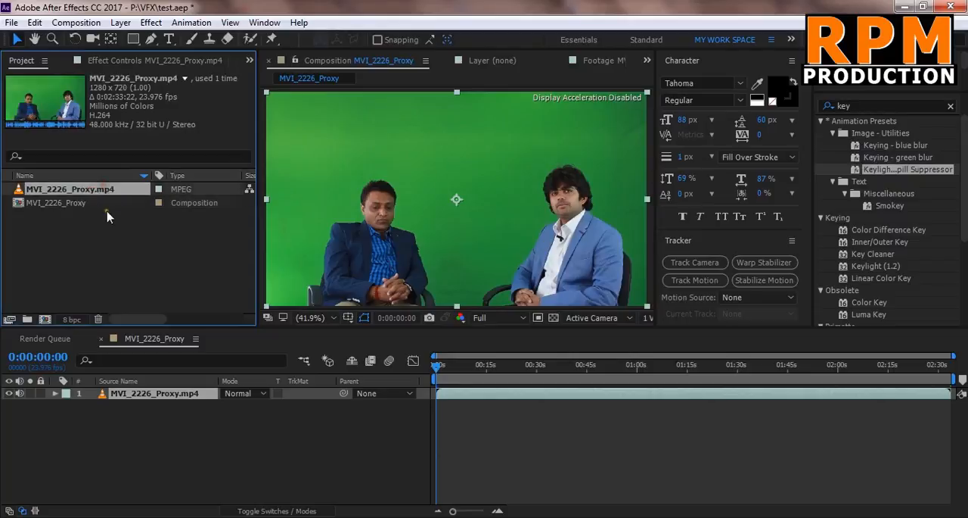
pyautogui.moveTo(293, 204)
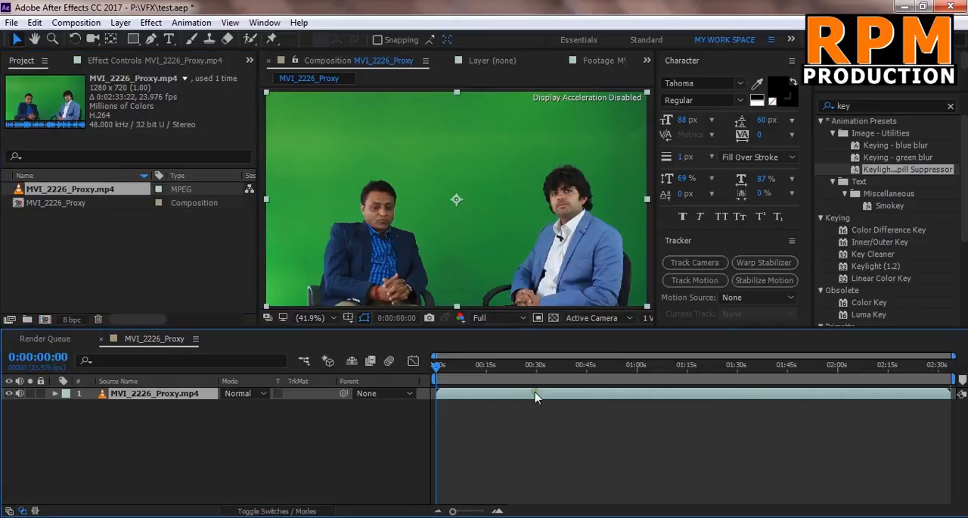
pyautogui.moveTo(954, 382)
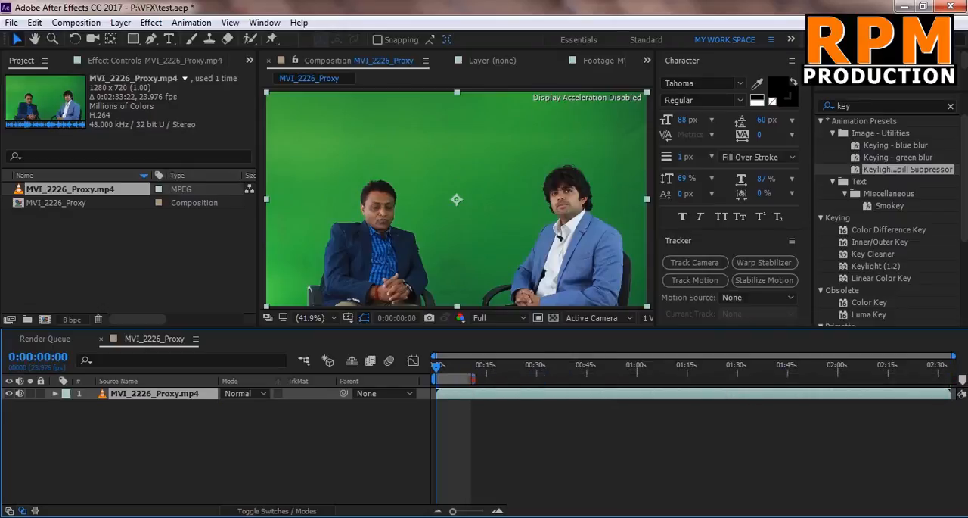
pyautogui.moveTo(456, 376)
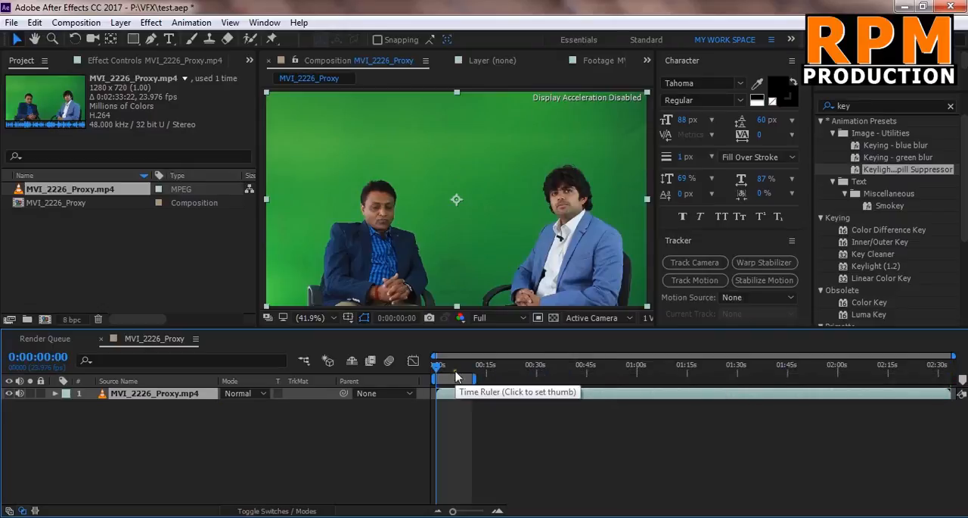
# Scrub the first seconds, then Trim Comp to Work Area, leaving roughly eight seconds.
pyautogui.click(470, 365)
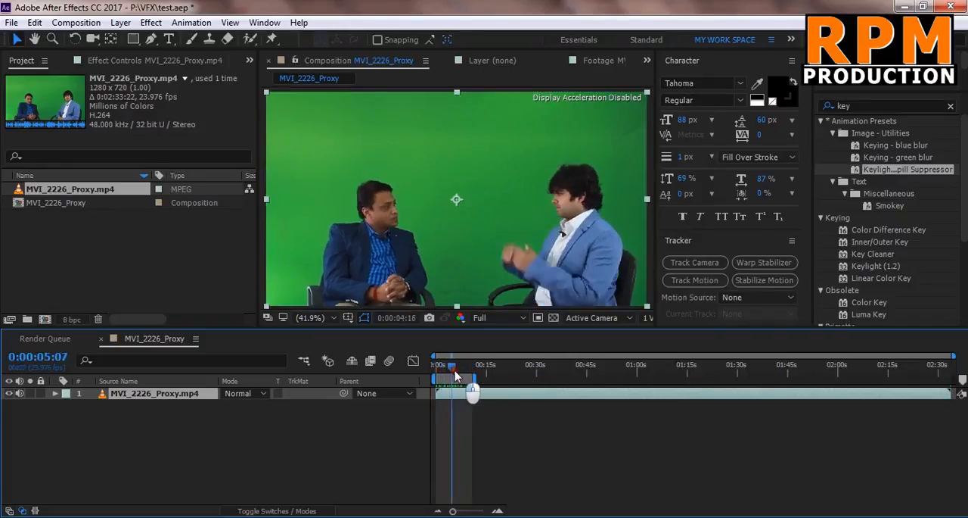
pyautogui.moveTo(453, 376); pyautogui.dragTo(482, 376)
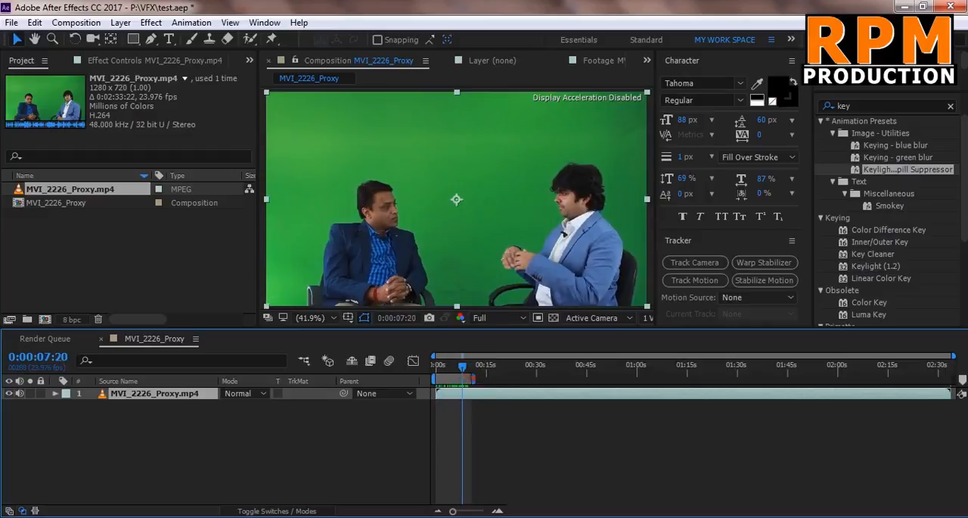
pyautogui.rightClick(454, 378)
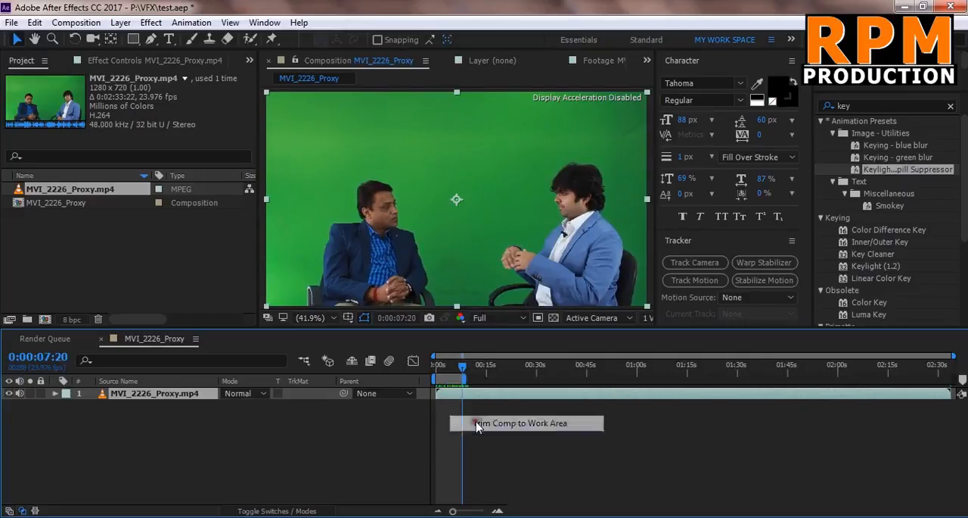
pyautogui.click(520, 422)
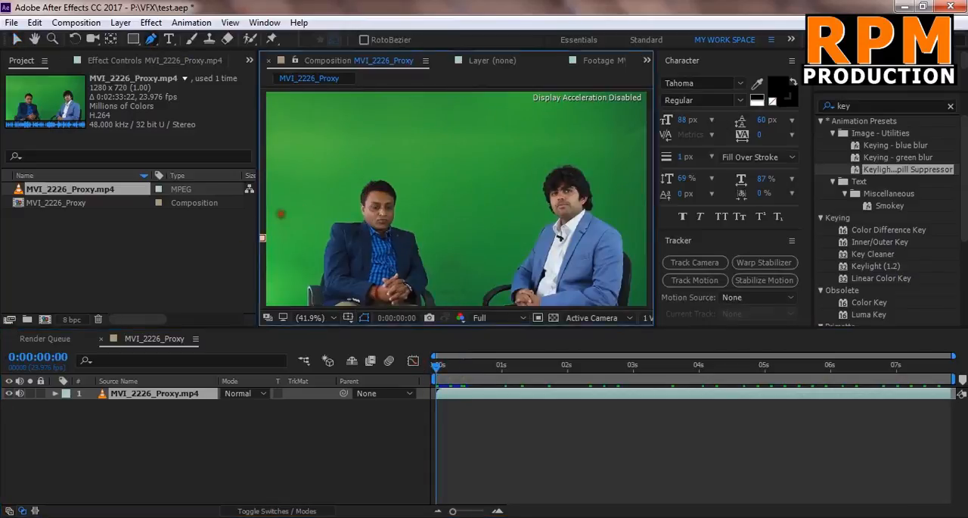
# Draw a closed Pen-tool garbage mask around both interviewees on the clip layer.
pyautogui.click(694, 280)
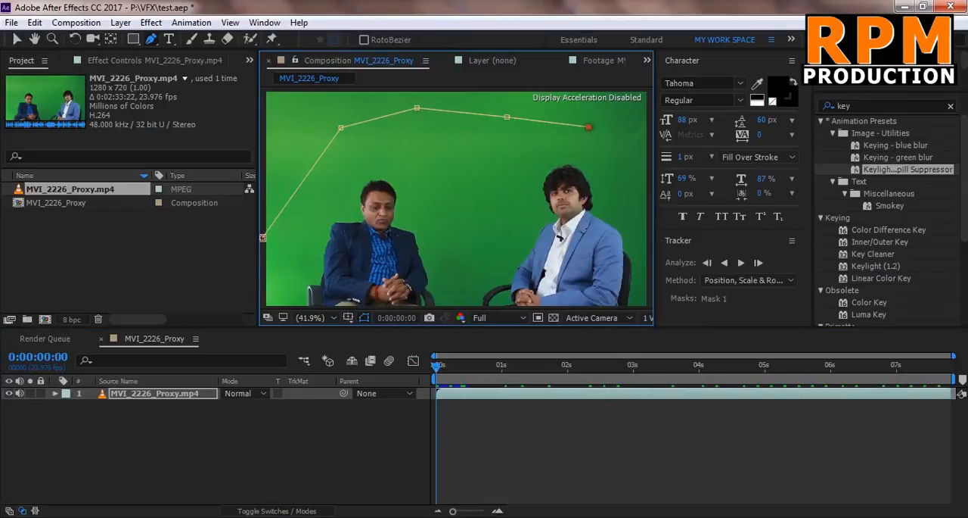
pyautogui.moveTo(589, 127); pyautogui.dragTo(625, 144)
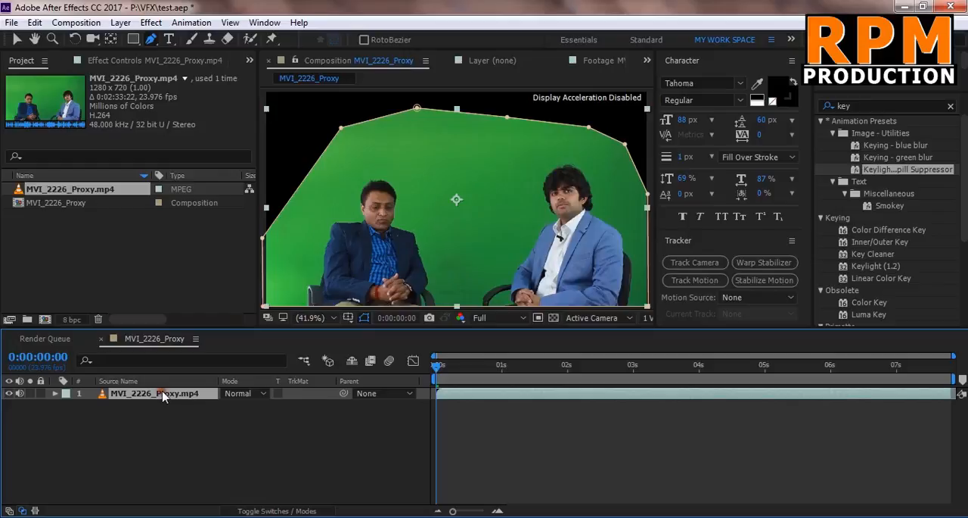
pyautogui.moveTo(514, 352)
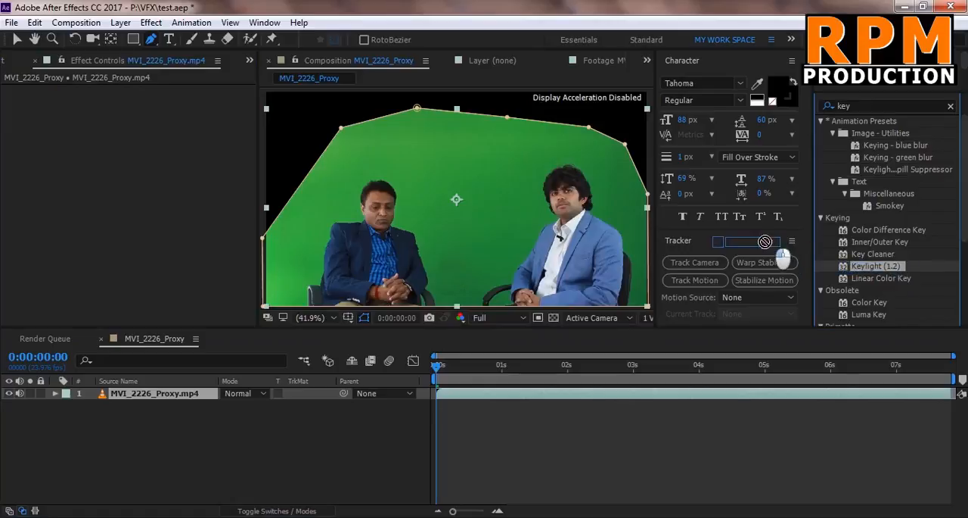
# Apply Keylight (1.2), set View to Screen Matte, and raise Screen Gain to 127.3.
pyautogui.doubleClick(877, 265)
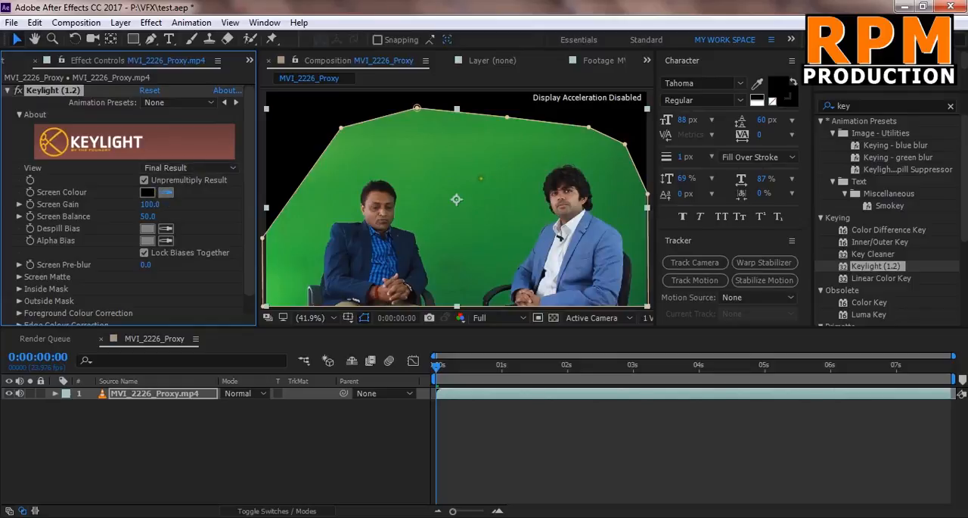
pyautogui.click(165, 191)
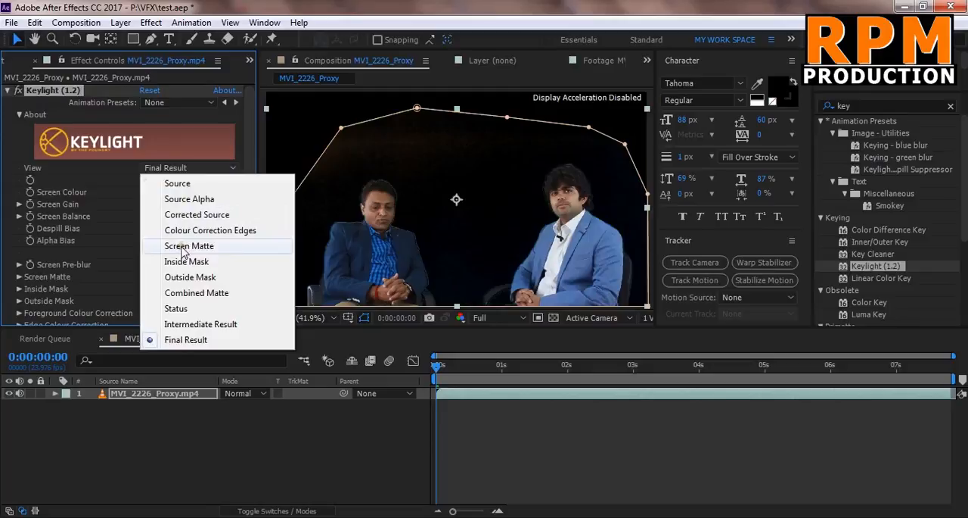
pyautogui.moveTo(187, 261)
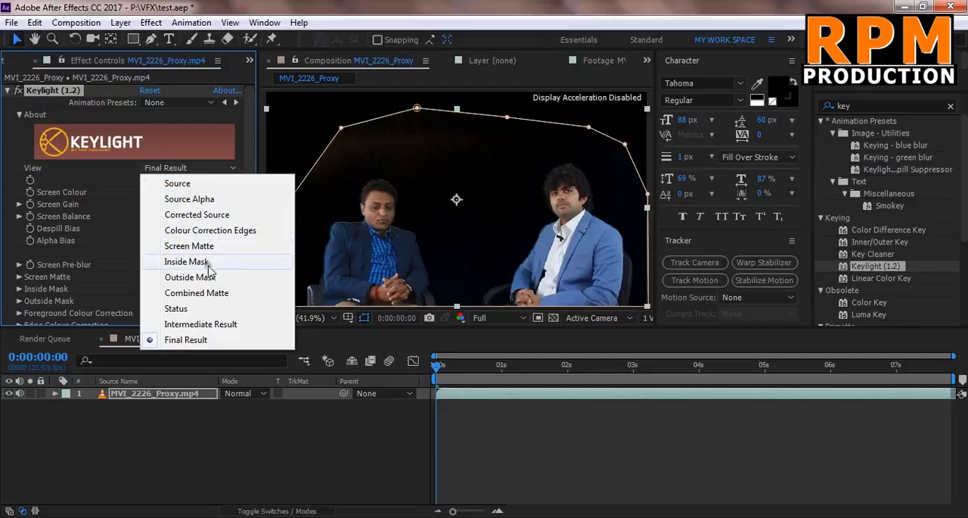
pyautogui.click(189, 245)
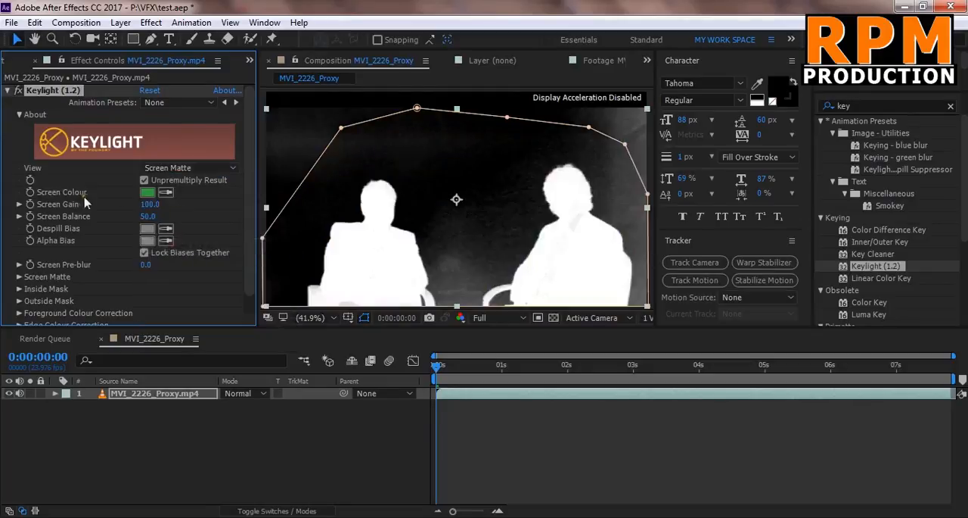
pyautogui.click(19, 204)
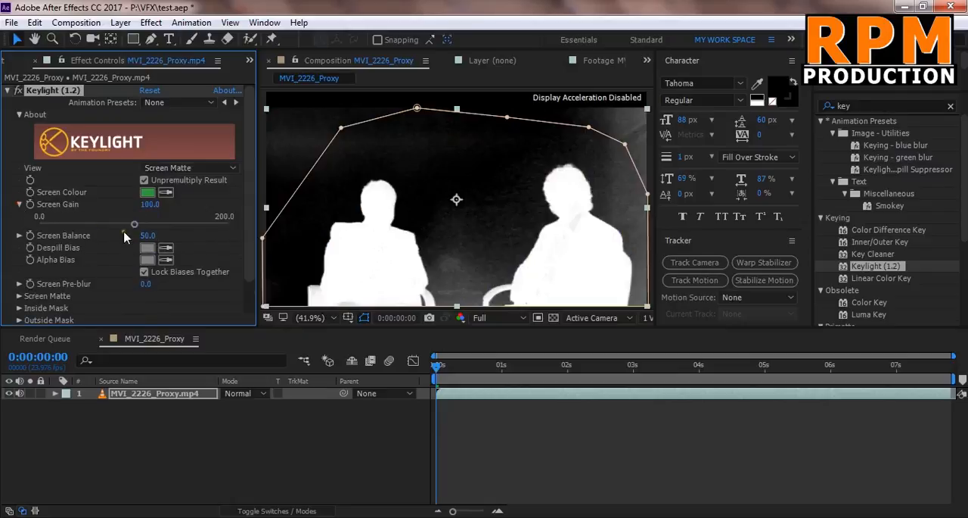
pyautogui.moveTo(134, 224); pyautogui.dragTo(158, 223)
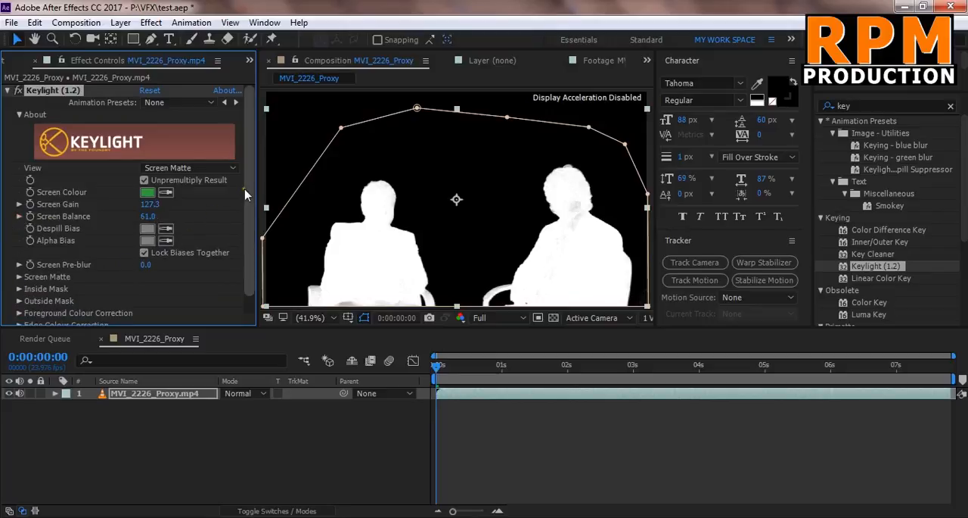
# Open Keylight's Screen Matte settings and set Clip Black 6.8 and Clip White 77.6.
pyautogui.scroll(-3)
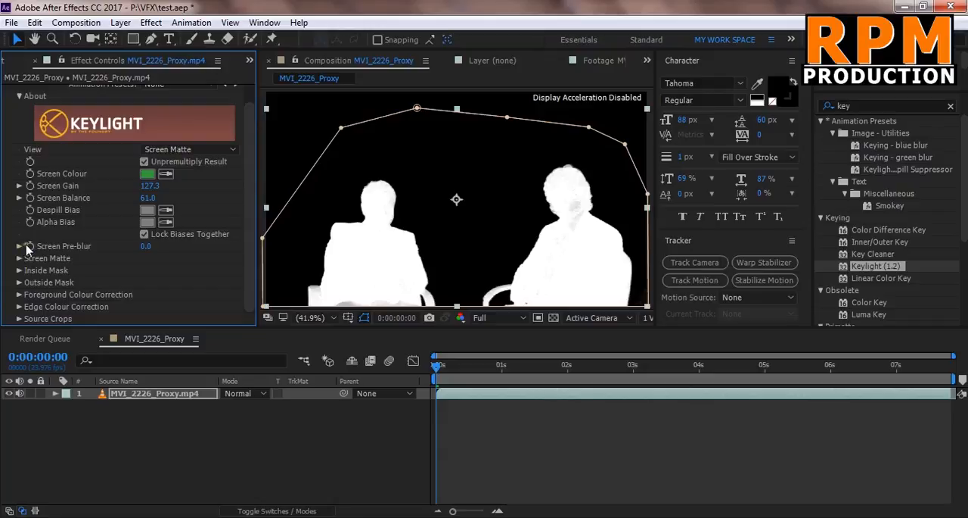
pyautogui.click(19, 245)
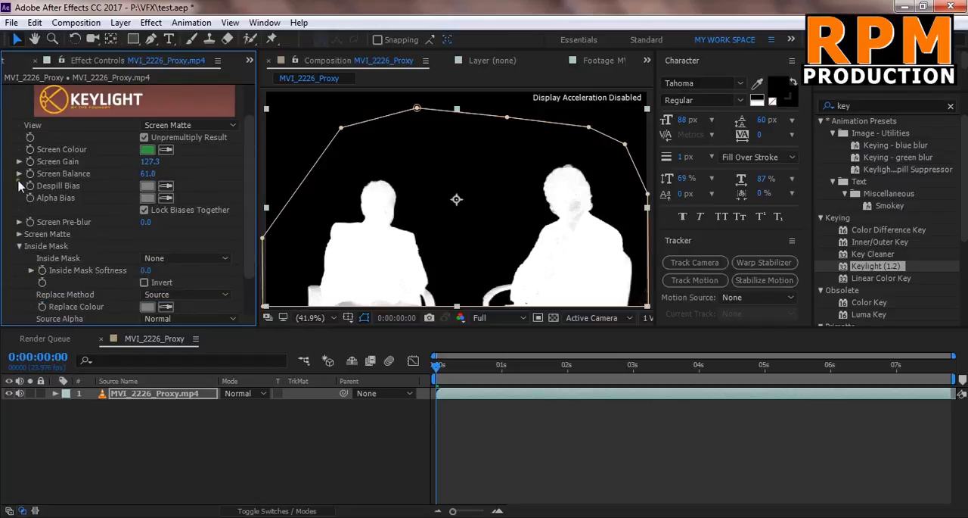
pyautogui.click(18, 173)
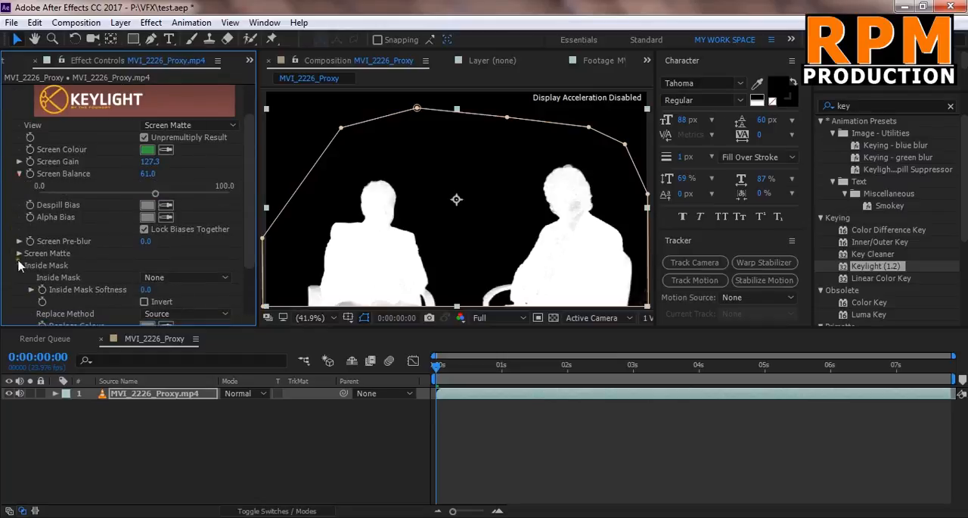
pyautogui.click(18, 258)
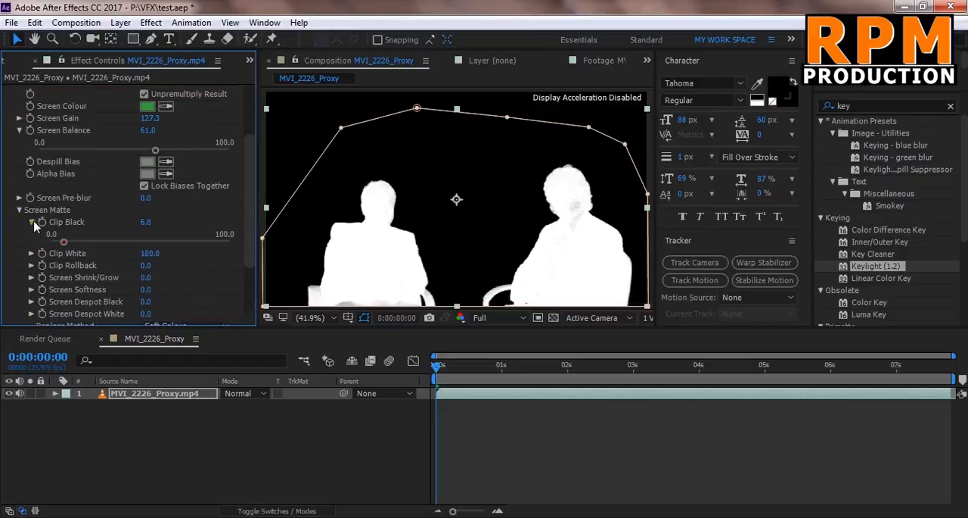
pyautogui.click(31, 234)
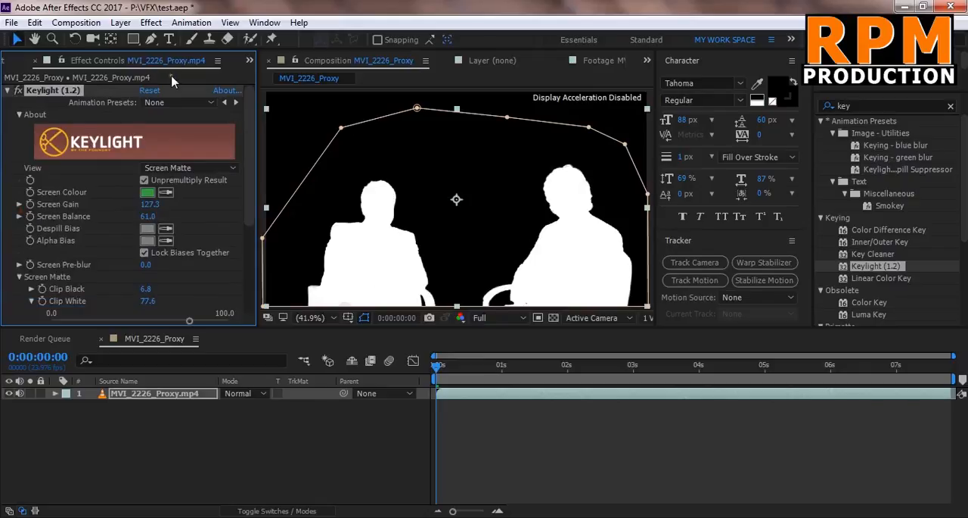
pyautogui.moveTo(181, 212)
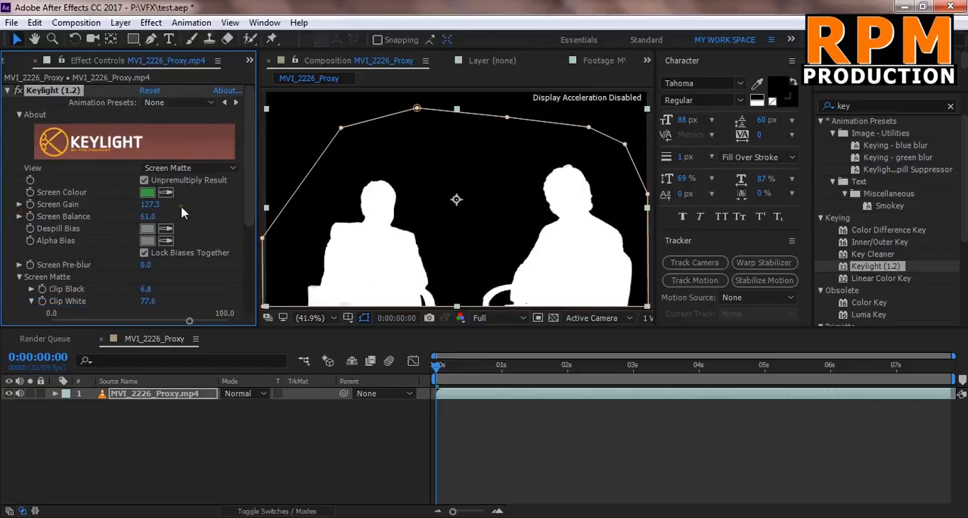
# Change Keylight's View dropdown from Screen Matte to Intermediate Result.
pyautogui.click(189, 167)
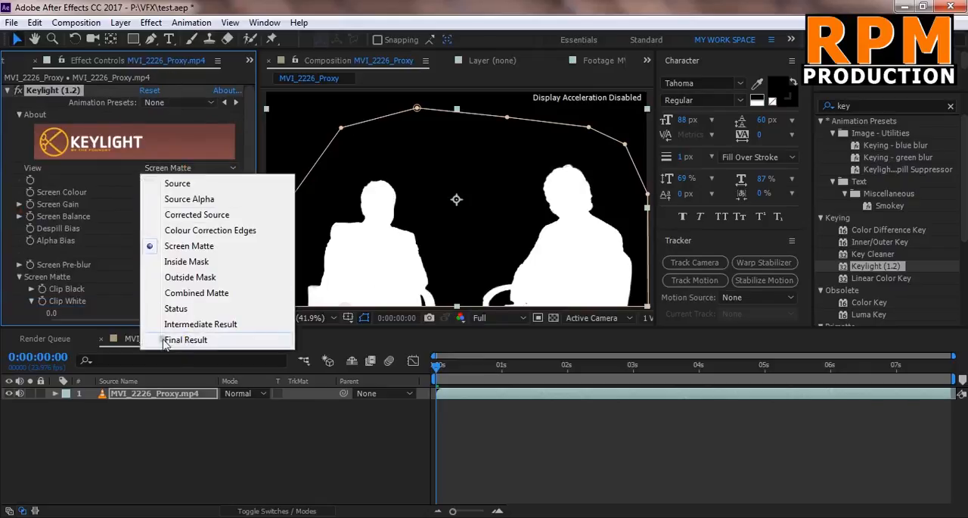
pyautogui.moveTo(201, 324)
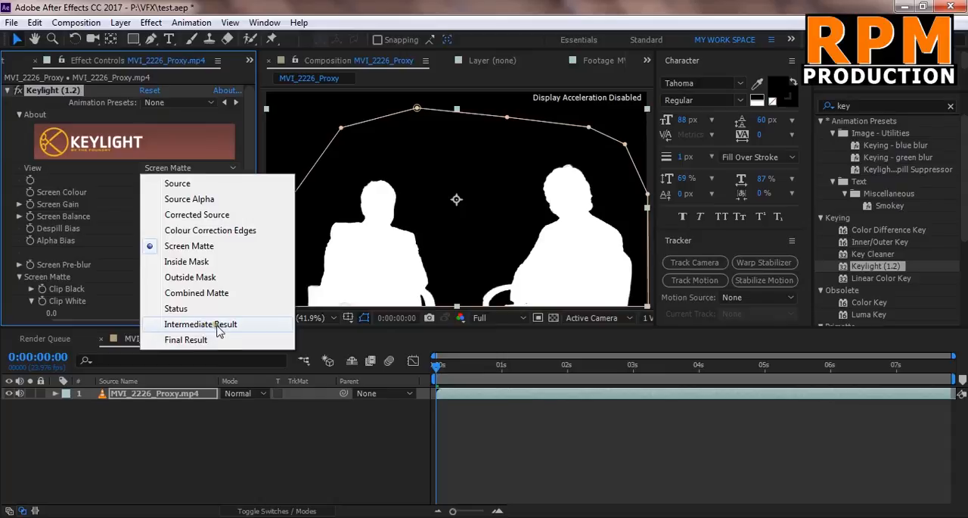
pyautogui.moveTo(210, 333)
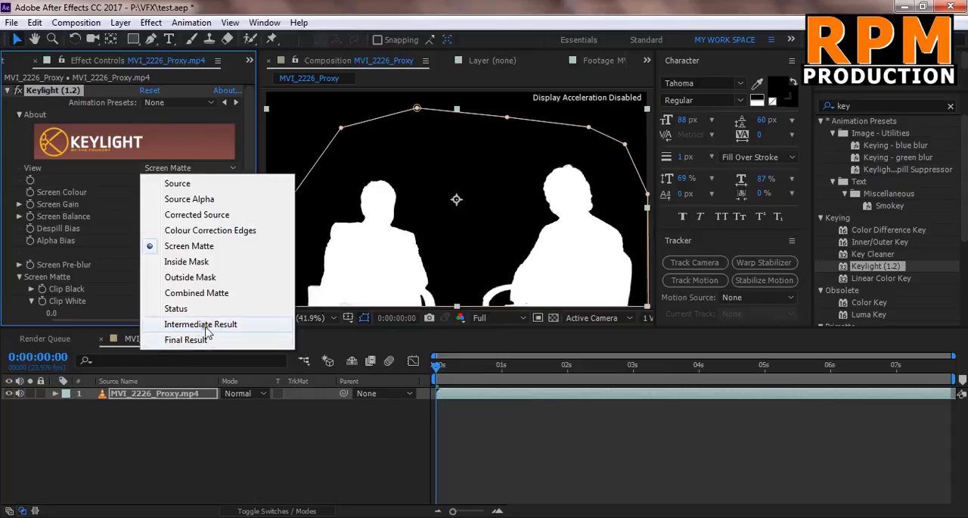
pyautogui.click(201, 324)
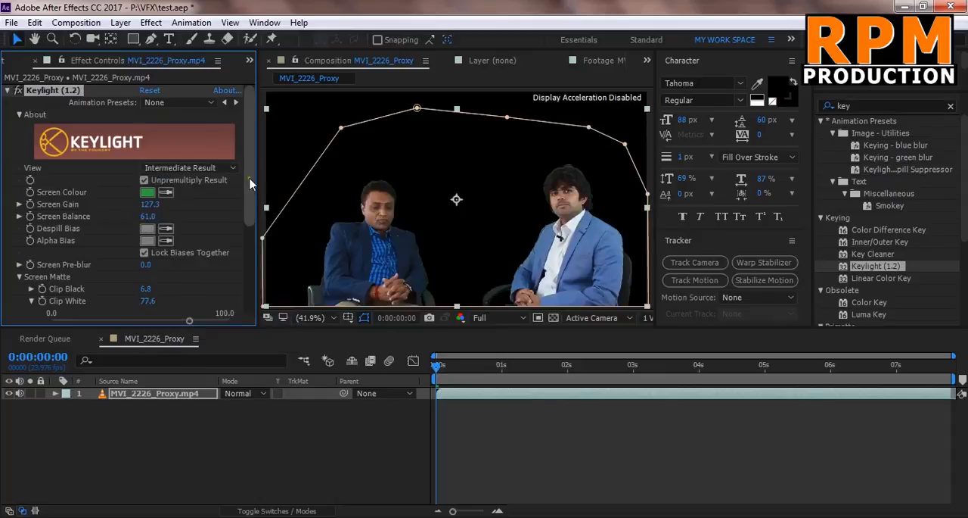
pyautogui.moveTo(392, 216)
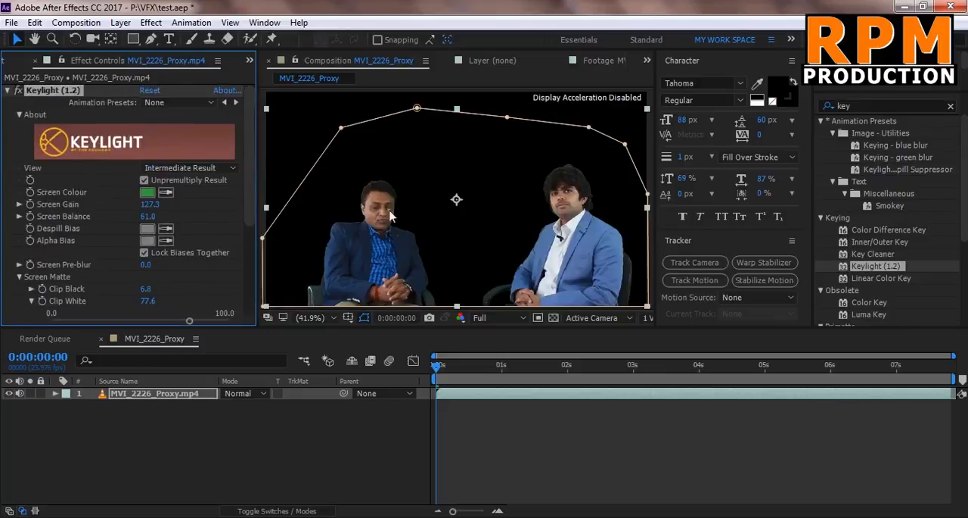
pyautogui.moveTo(554, 179)
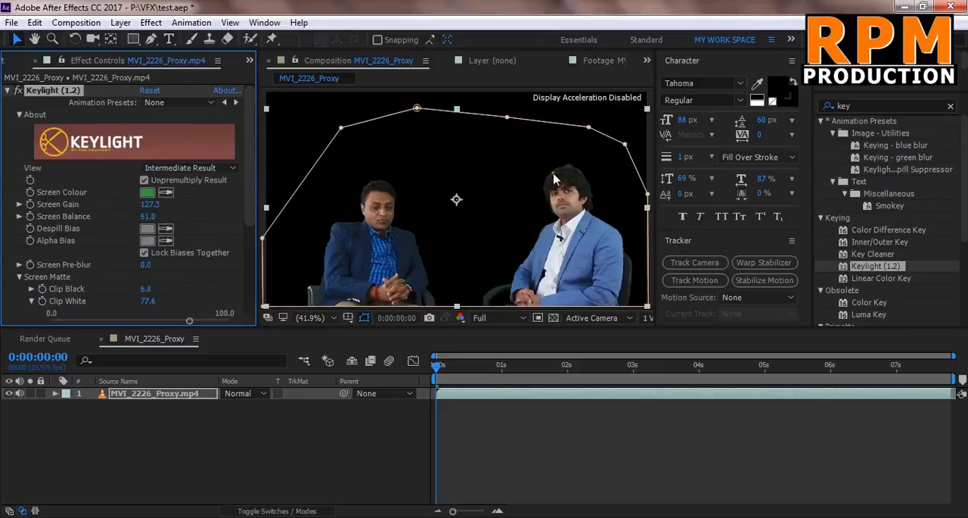
pyautogui.moveTo(570, 170)
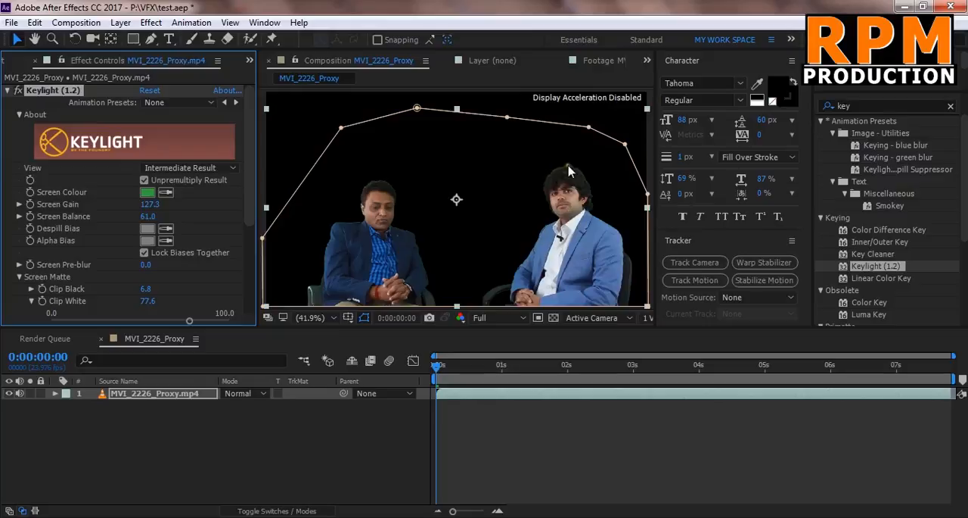
pyautogui.moveTo(560, 179)
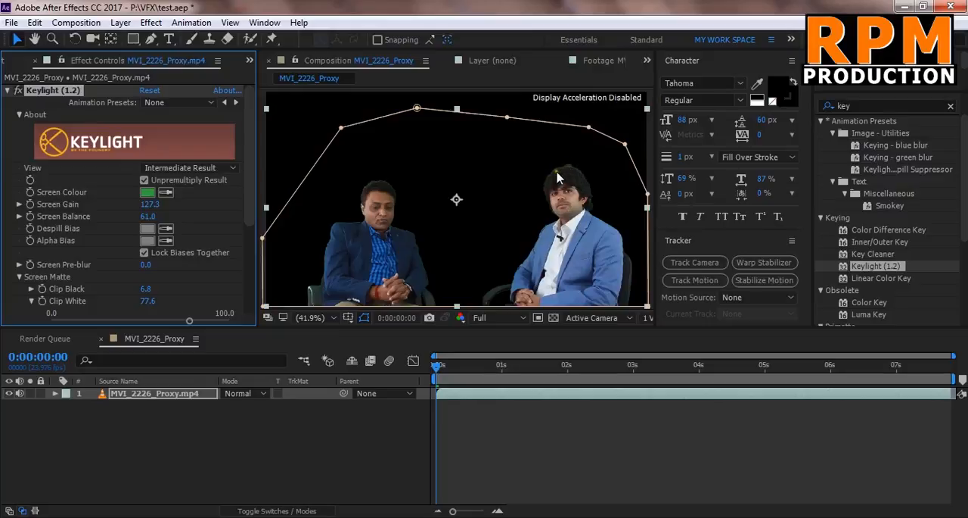
pyautogui.moveTo(591, 207)
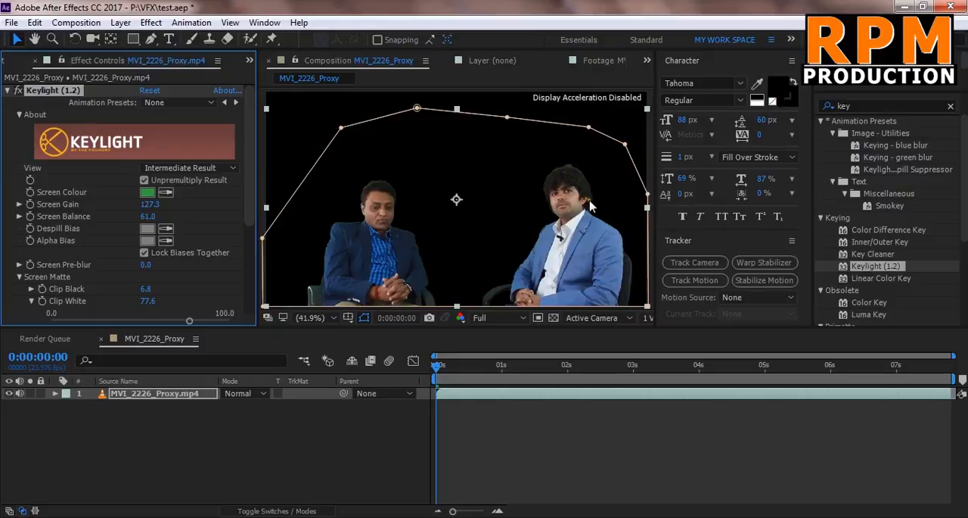
pyautogui.moveTo(592, 189)
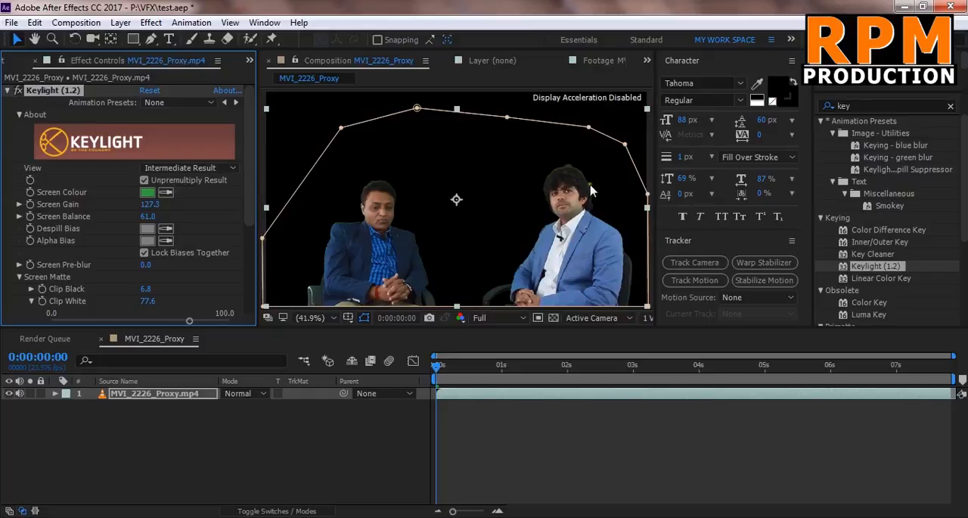
pyautogui.moveTo(531, 187)
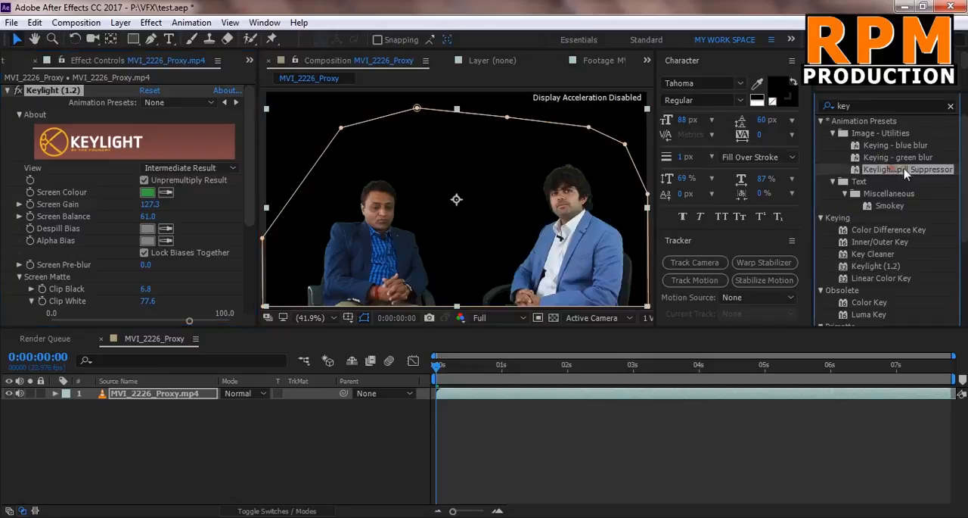
pyautogui.moveTo(477, 187)
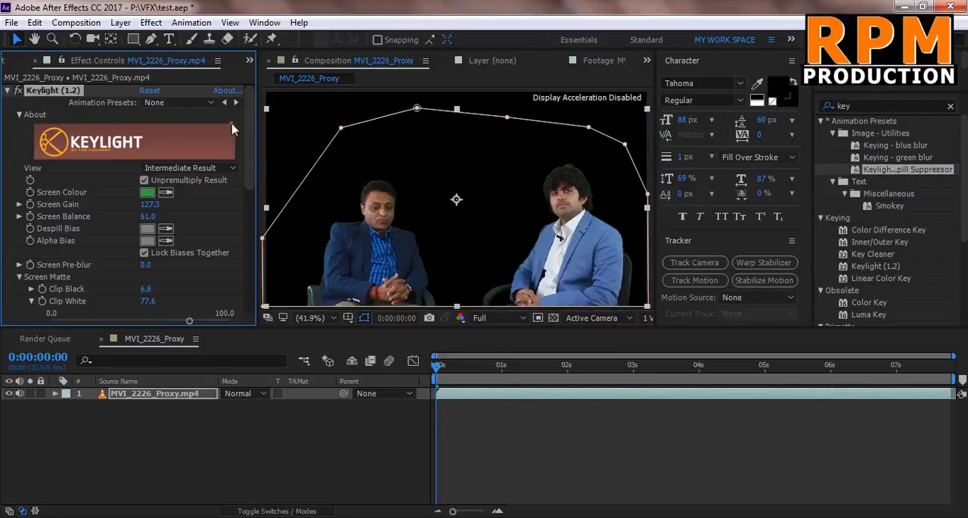
# Scroll to the Keylight + Key Cleaner + Advanced Spill Suppressor preset.
pyautogui.scroll(-3)
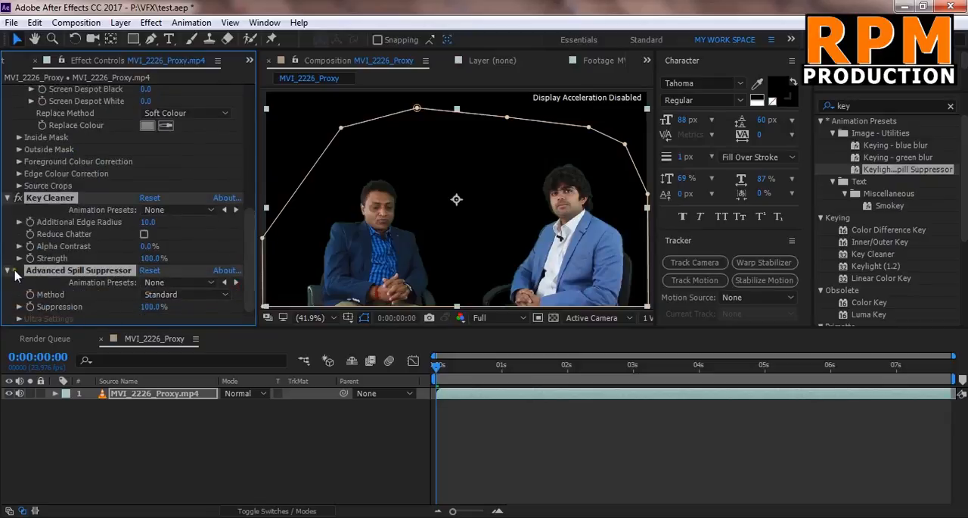
pyautogui.moveTo(367, 212)
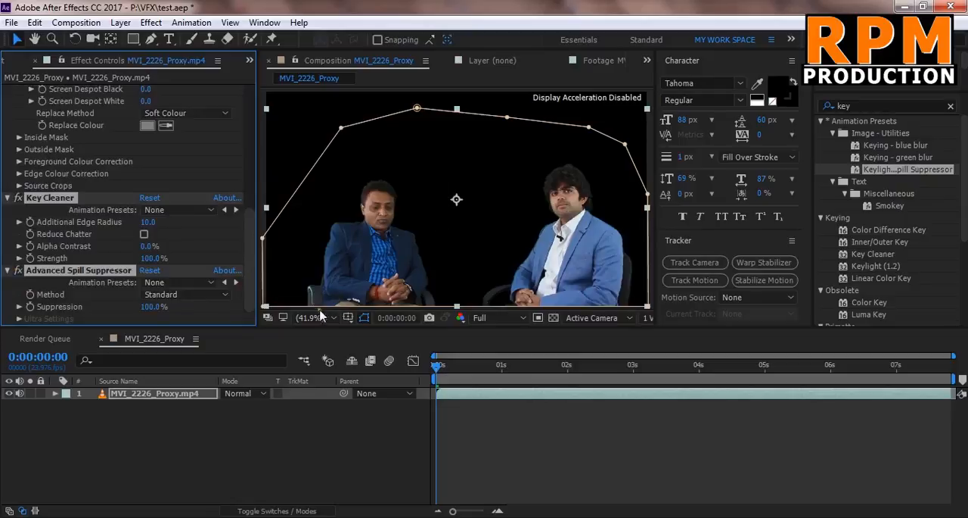
# View the comp at 100% and toggle Key Cleaner off and back on to compare edges.
pyautogui.click(308, 317)
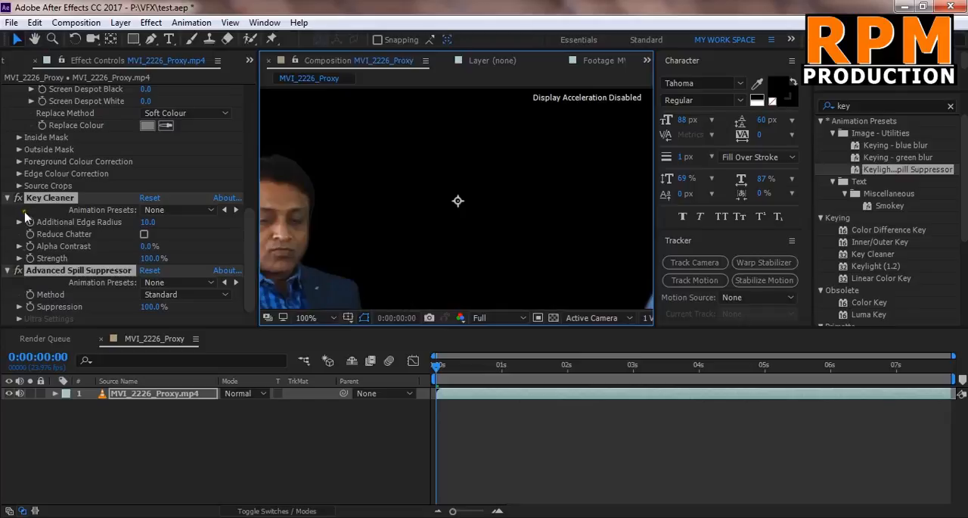
pyautogui.click(17, 197)
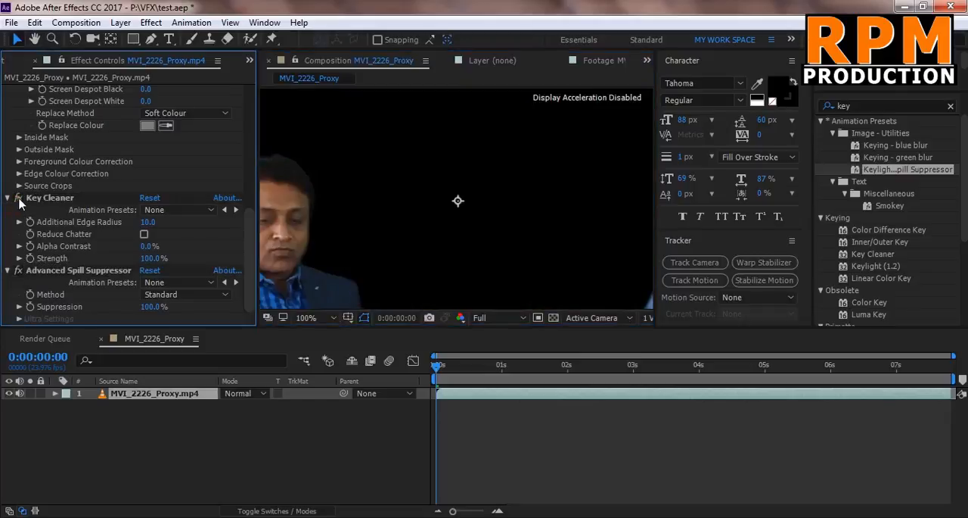
pyautogui.moveTo(72, 212)
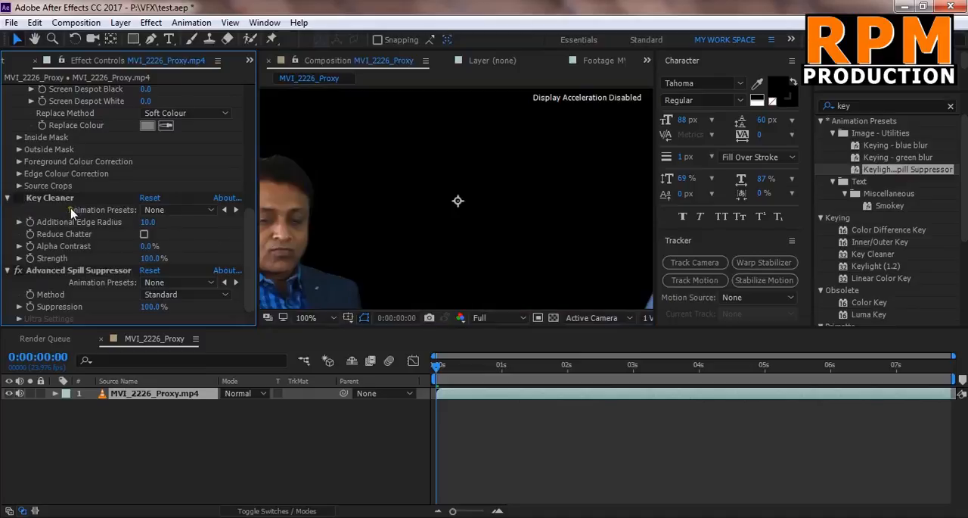
pyautogui.click(18, 222)
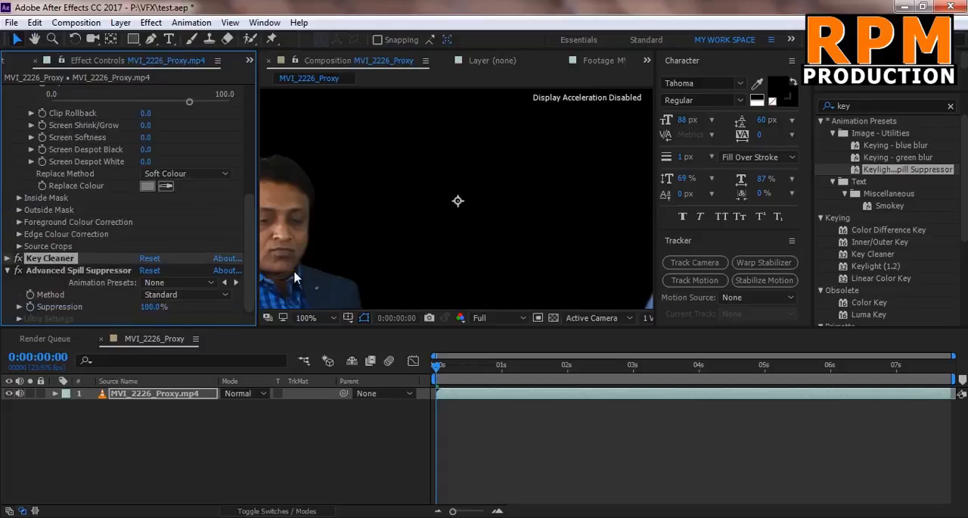
pyautogui.click(306, 317)
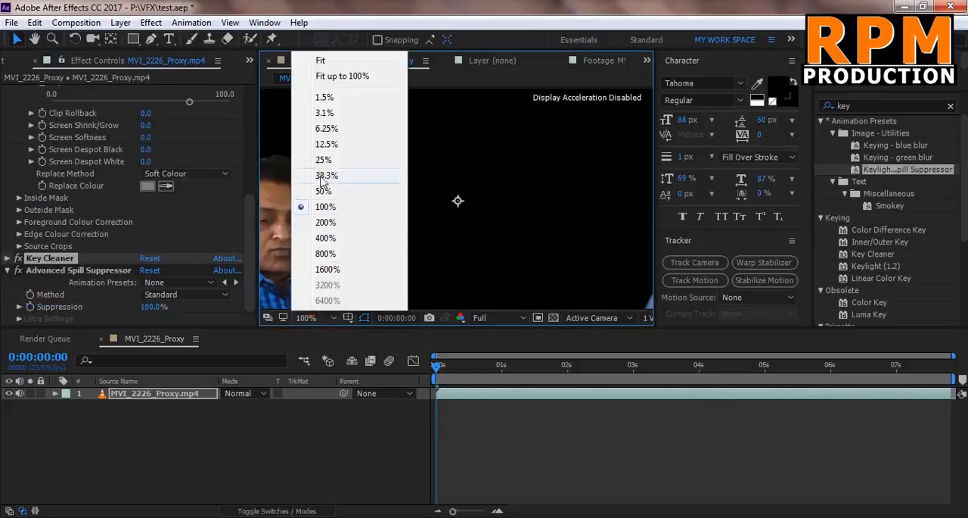
# Zoom out to 50% then 25% and deselect the layer to hide its mask outline.
pyautogui.click(323, 191)
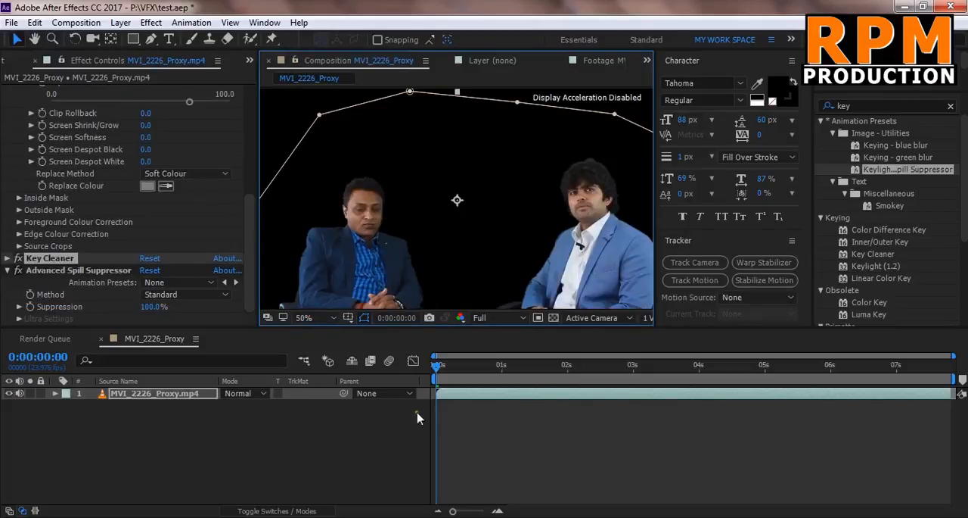
pyautogui.click(304, 317)
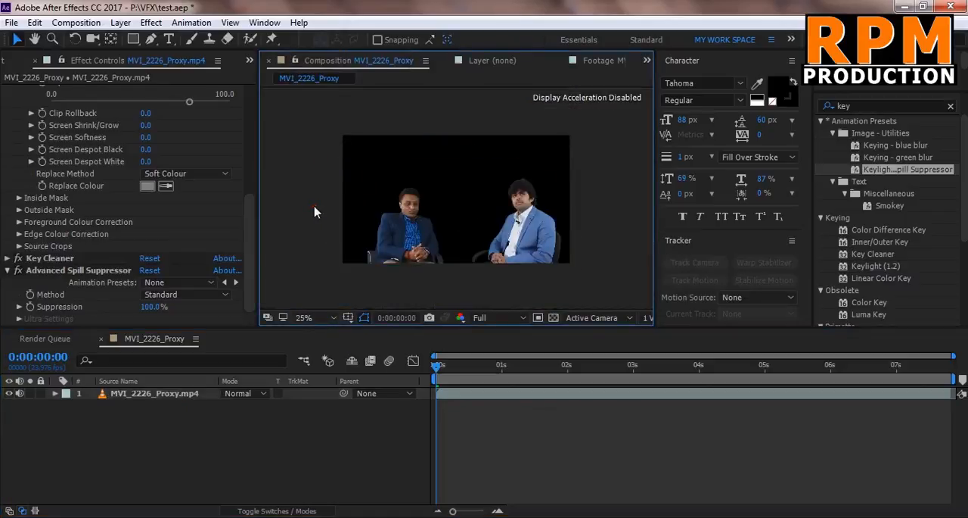
pyautogui.moveTo(255, 375)
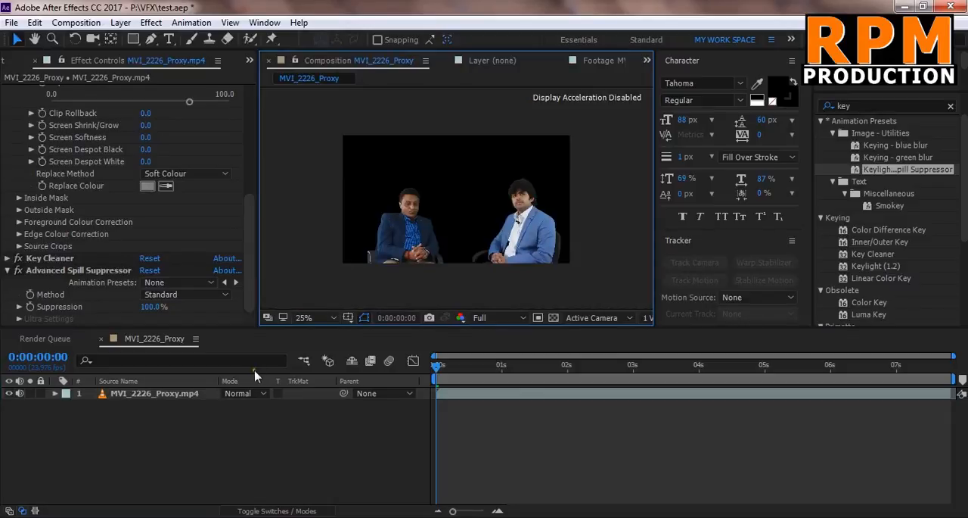
pyautogui.click(154, 392)
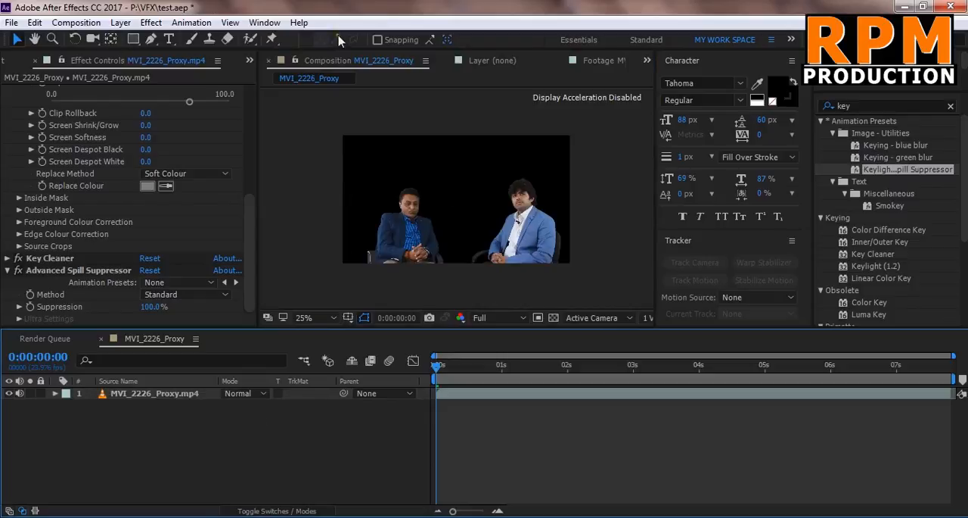
pyautogui.moveTo(314, 114)
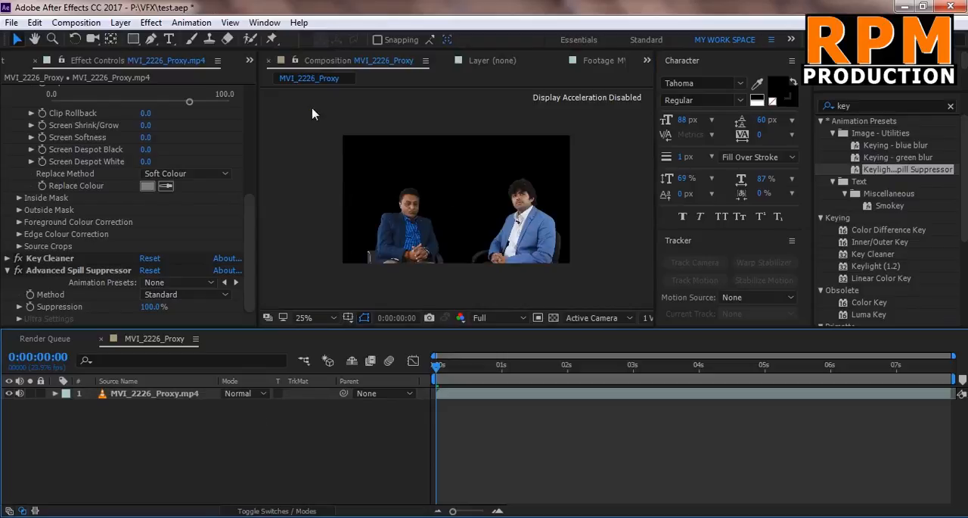
pyautogui.moveTo(330, 179)
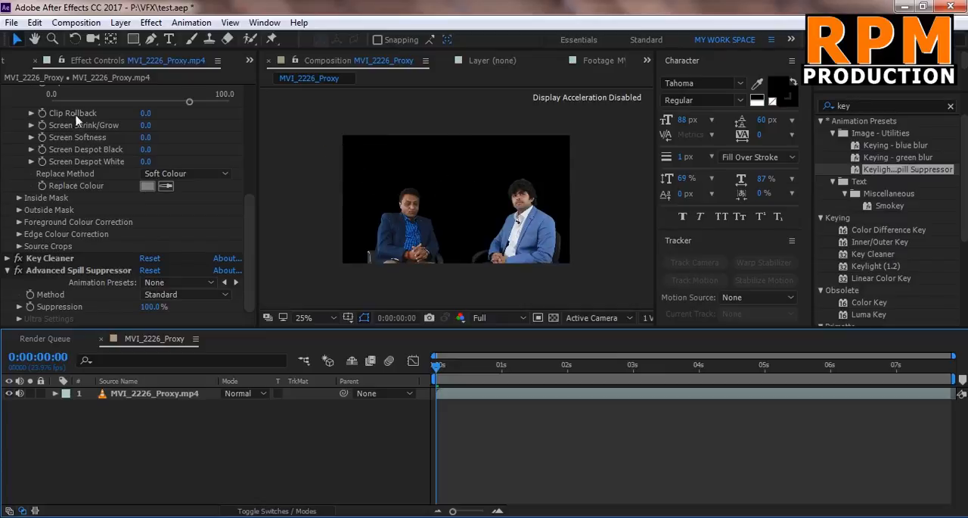
pyautogui.click(120, 22)
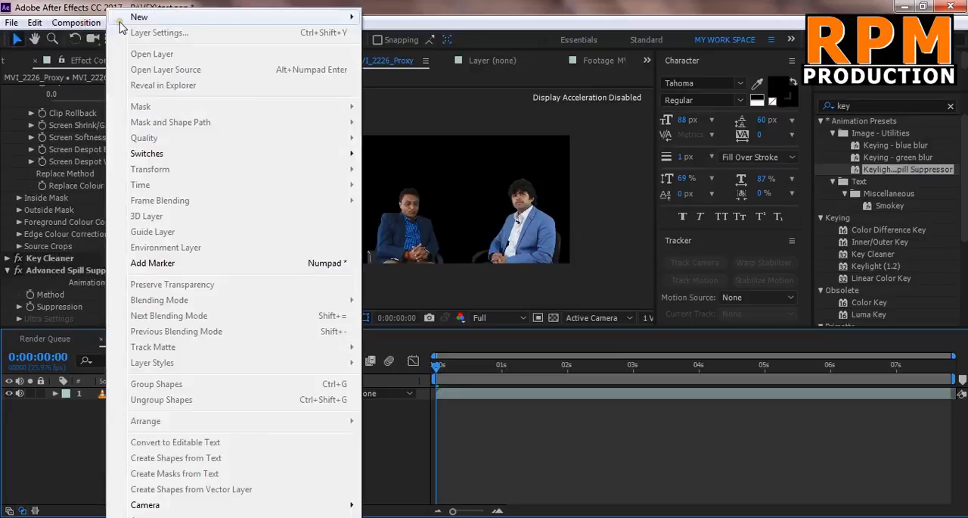
# Add MVI_2226_Proxy to the Render Queue, keeping AVI as the output format.
pyautogui.click(76, 22)
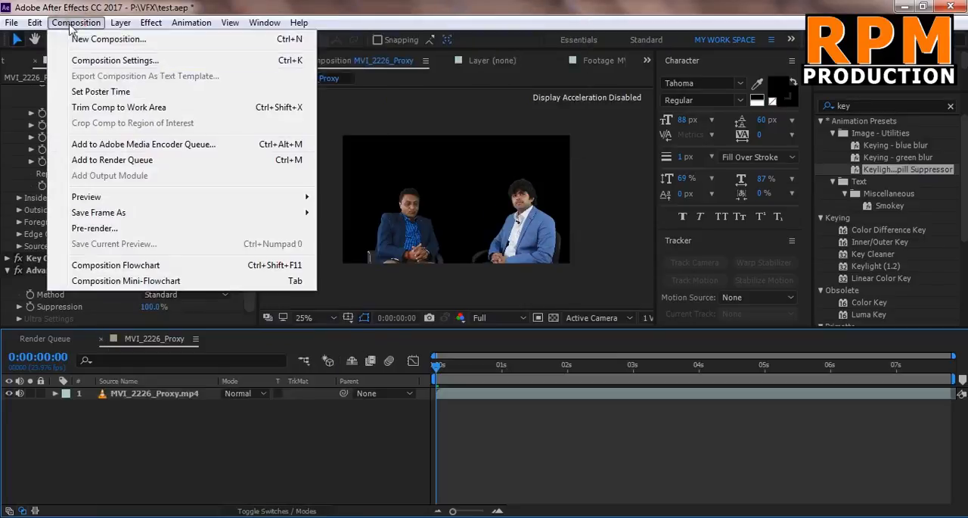
pyautogui.click(112, 159)
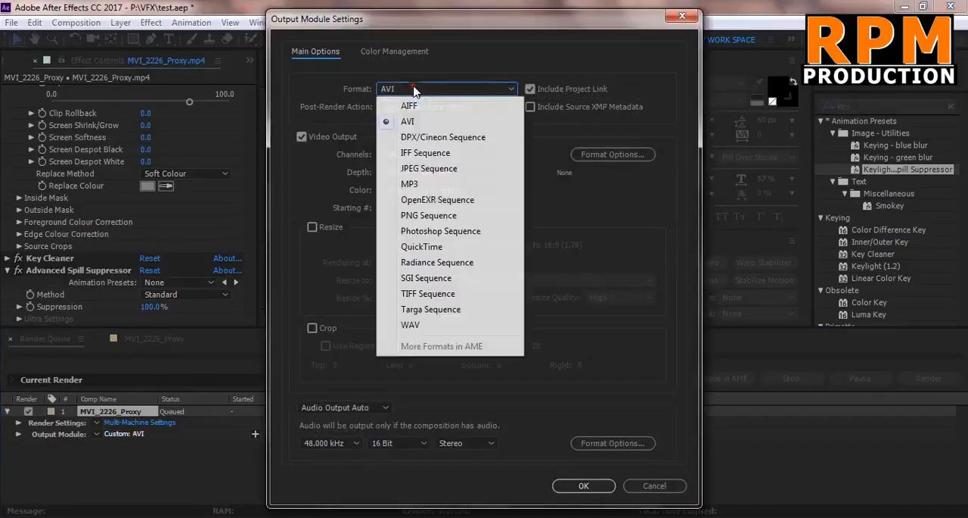
pyautogui.click(407, 121)
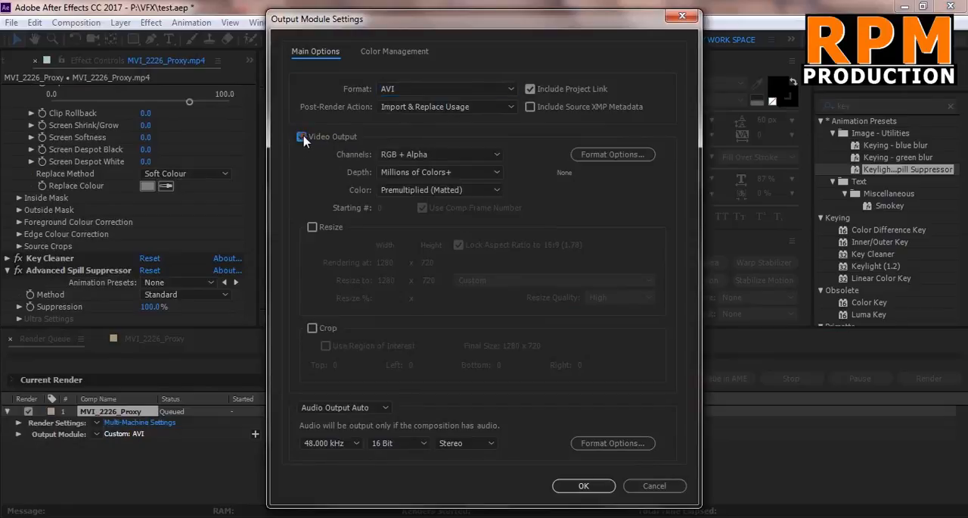
# Keep video output enabled and set the AVI output channels to RGB + Alpha.
pyautogui.click(302, 136)
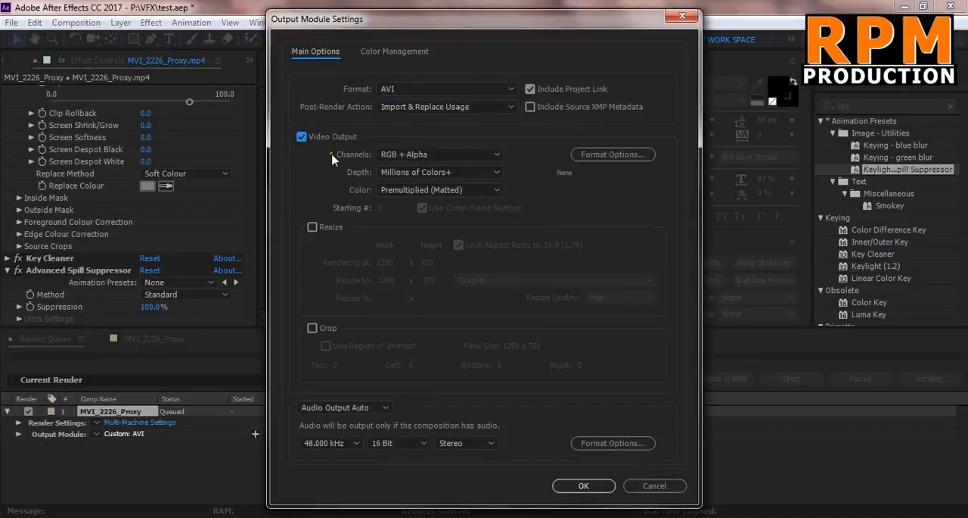
pyautogui.click(439, 155)
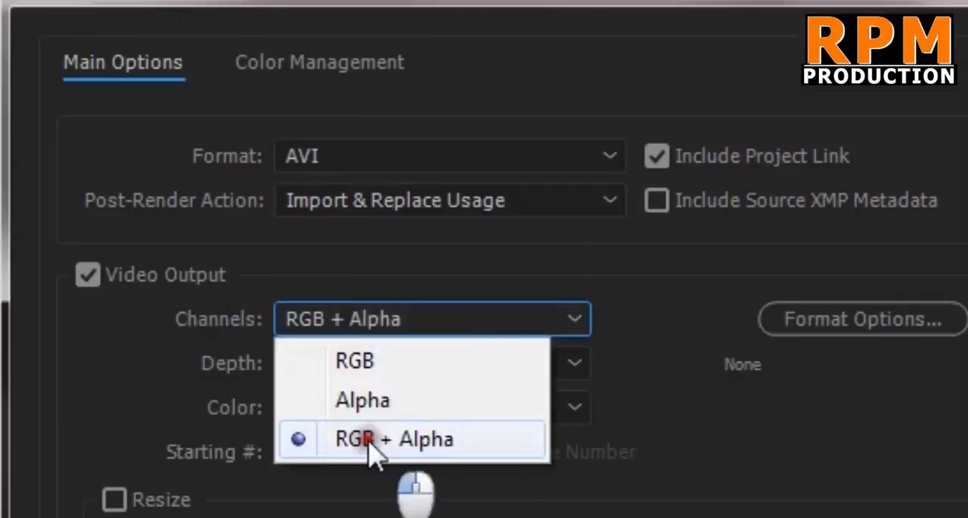
pyautogui.moveTo(340, 359)
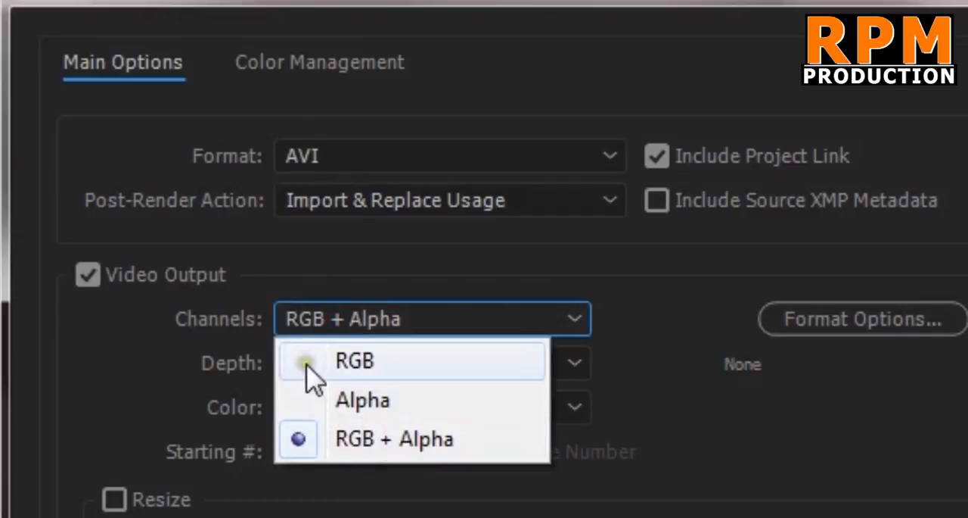
pyautogui.click(354, 361)
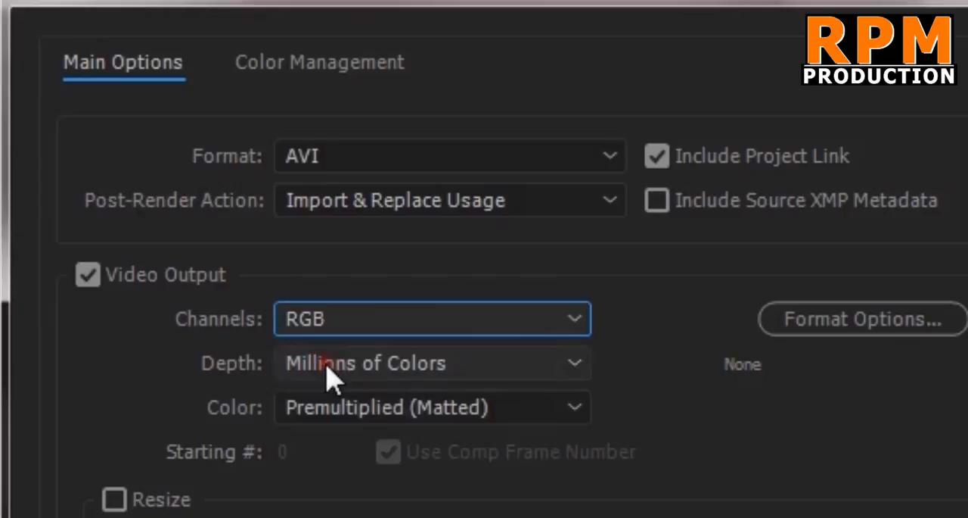
pyautogui.click(393, 439)
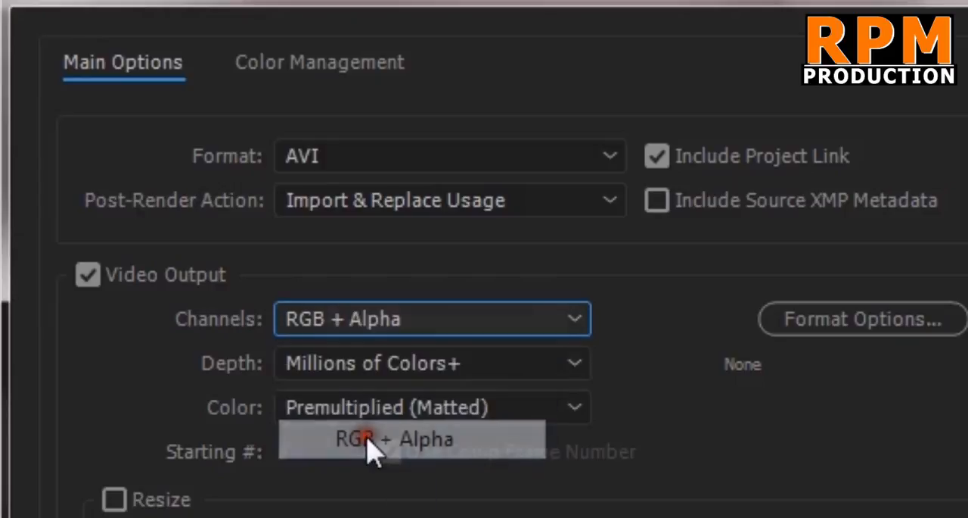
pyautogui.click(411, 438)
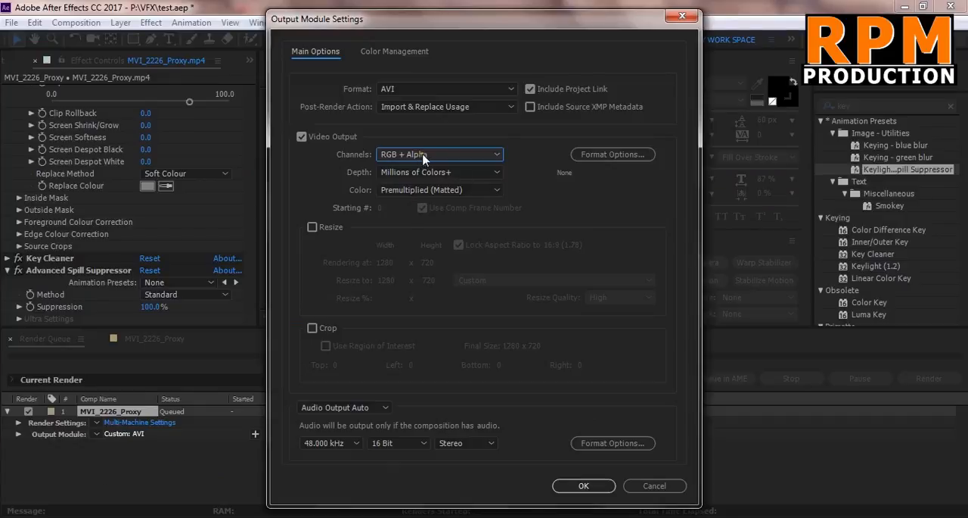
pyautogui.moveTo(573, 292)
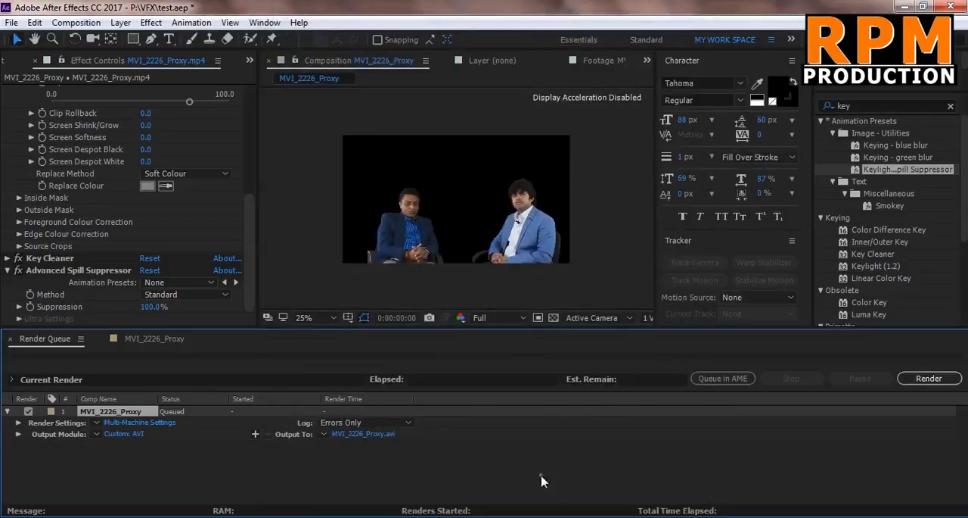
pyautogui.moveTo(340, 446)
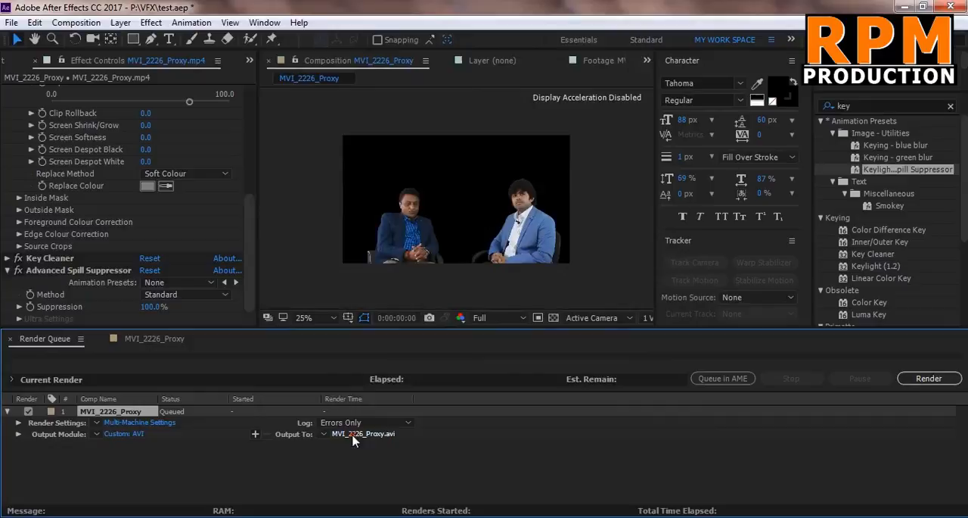
# Open the Output Movie To dialog from the Render Queue's Output To file name.
pyautogui.click(363, 432)
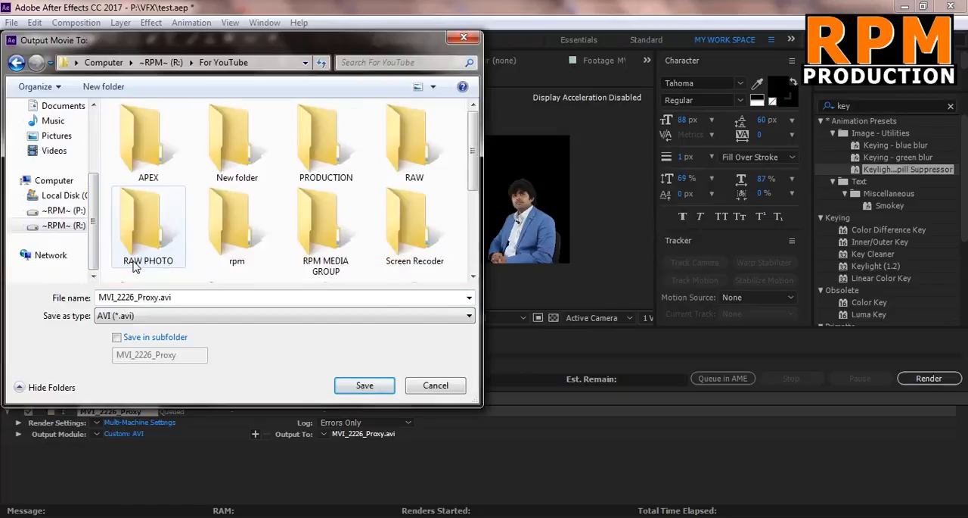
# Save the render output as '2-RENDER IT 1280-720.avi' in PRODUCTION > RAW FILES.
pyautogui.click(325, 140)
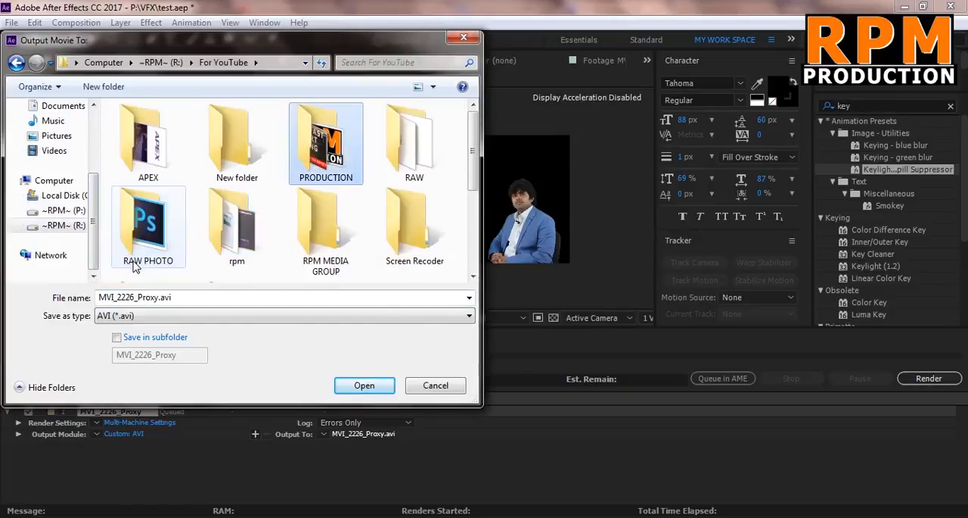
pyautogui.doubleClick(325, 142)
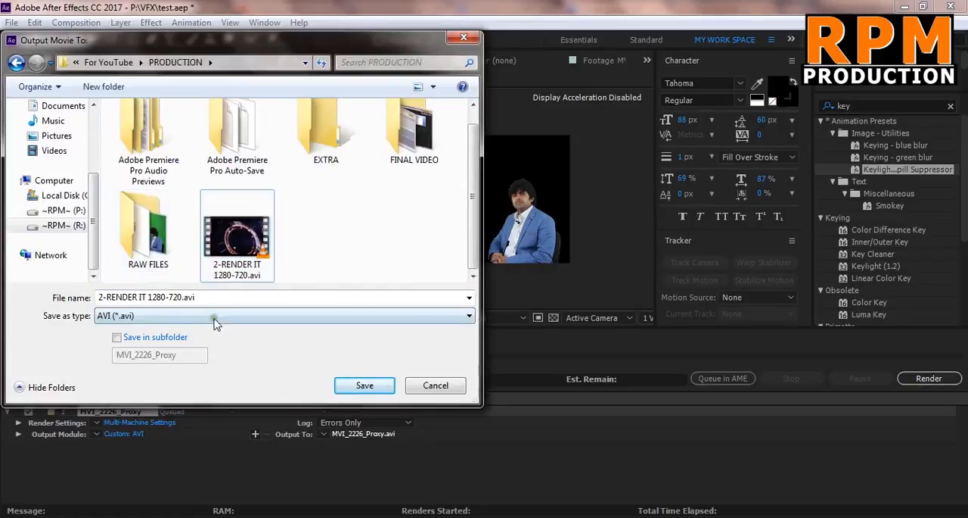
pyautogui.doubleClick(147, 227)
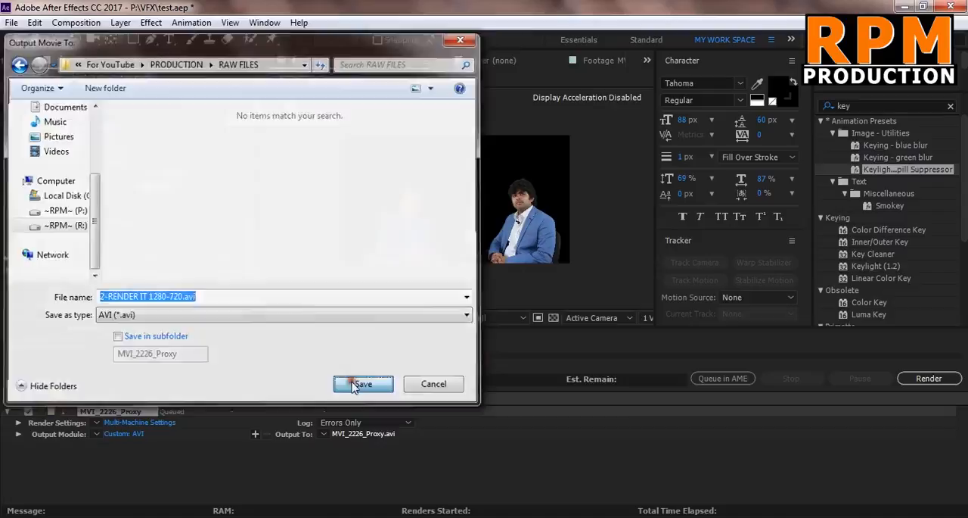
pyautogui.click(364, 384)
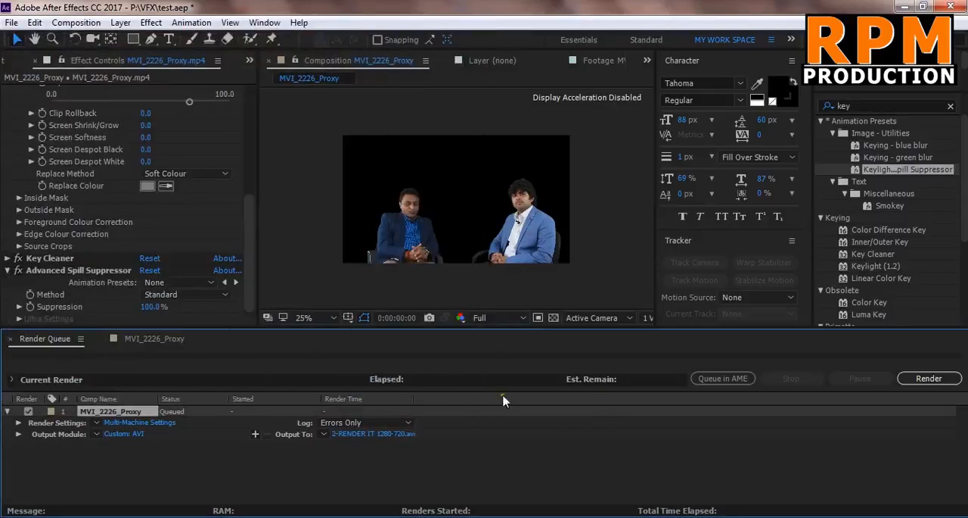
pyautogui.moveTo(331, 408)
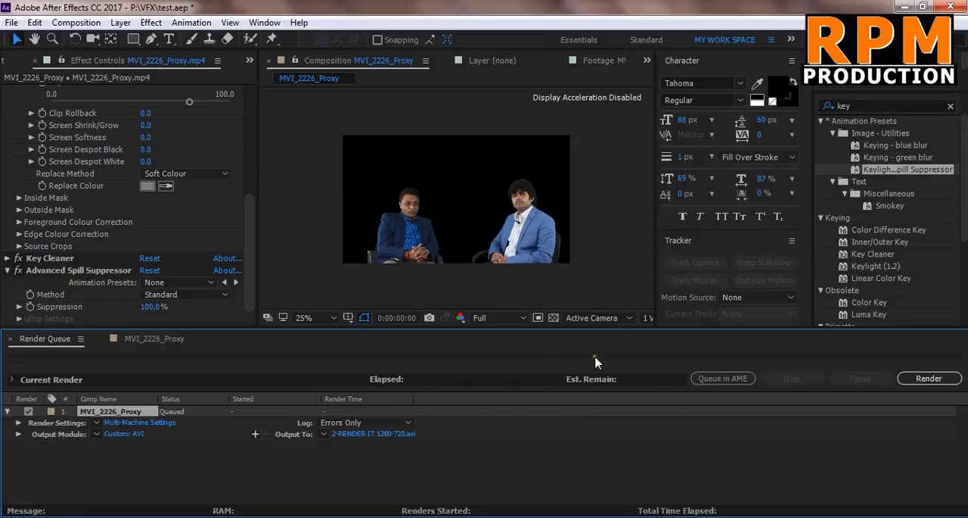
pyautogui.moveTo(503, 395)
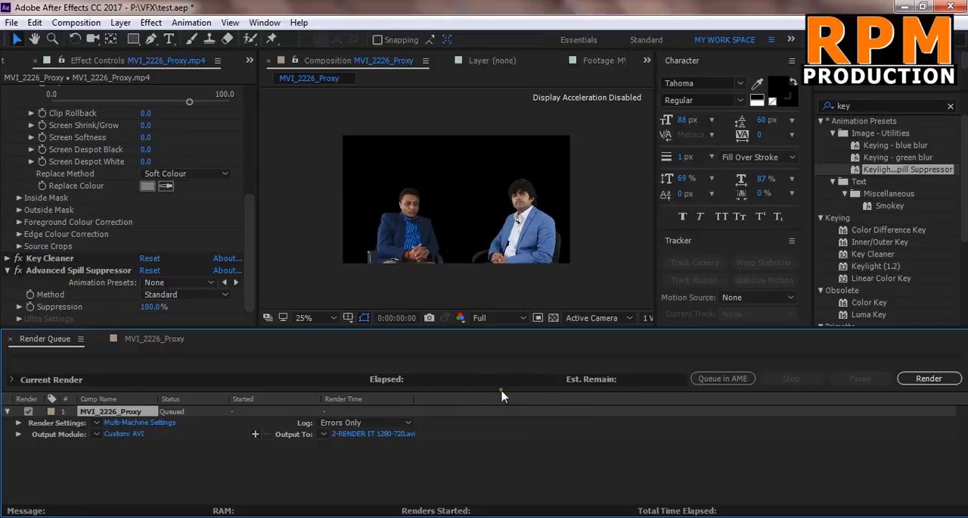
pyautogui.moveTo(538, 317)
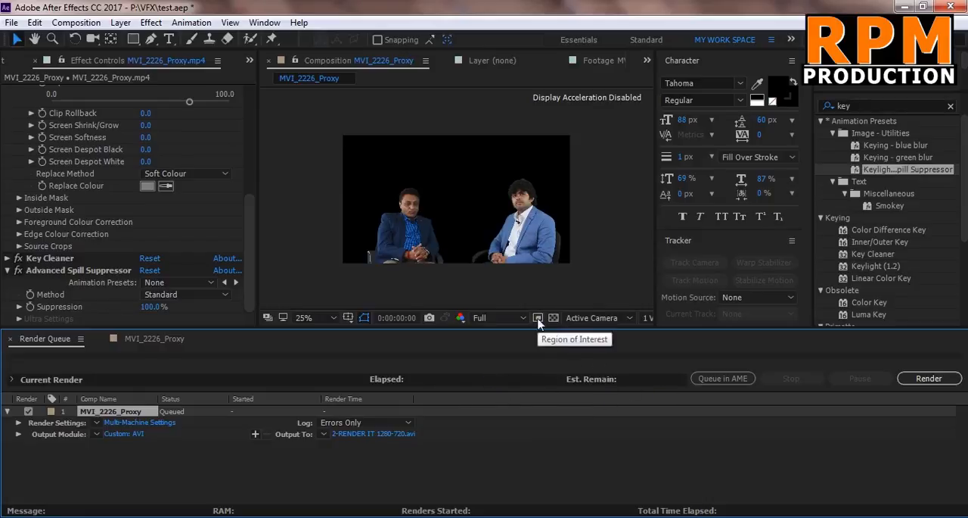
pyautogui.moveTo(533, 376)
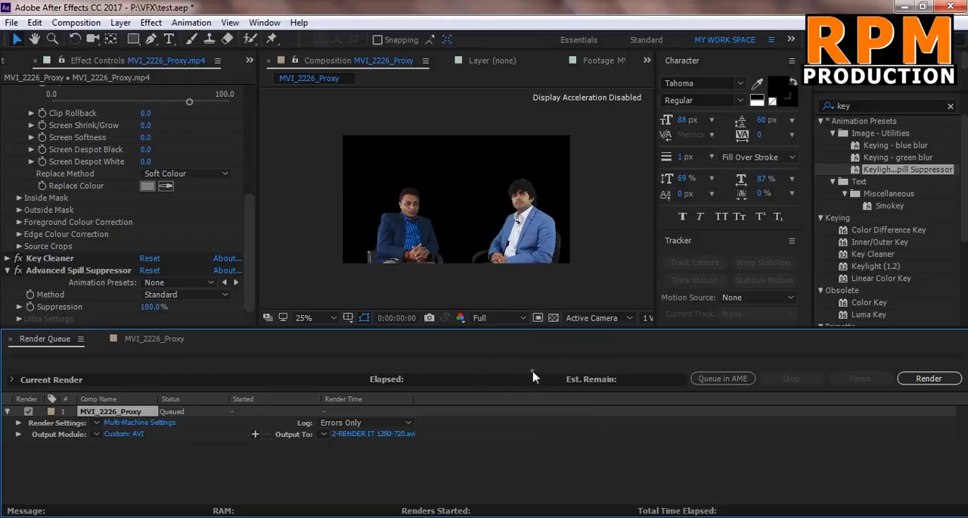
pyautogui.moveTo(579, 382)
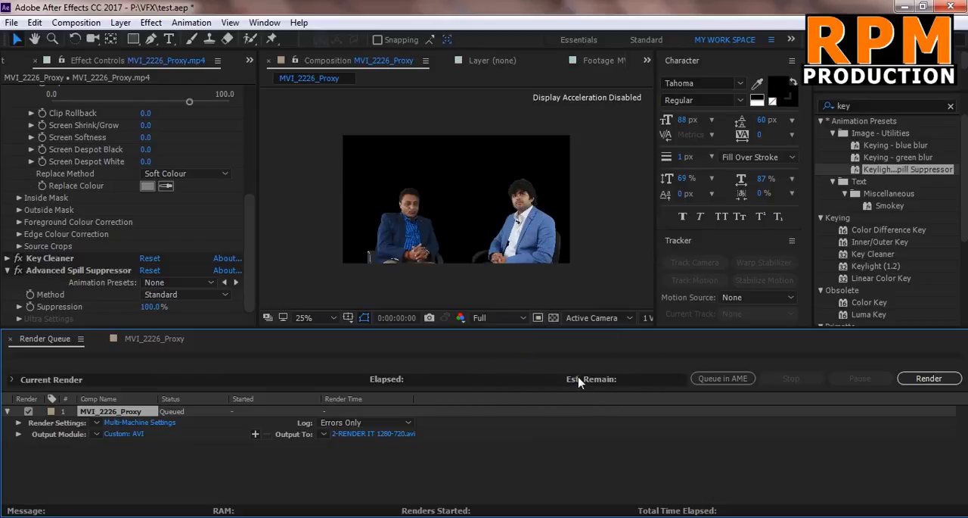
pyautogui.moveTo(590, 385)
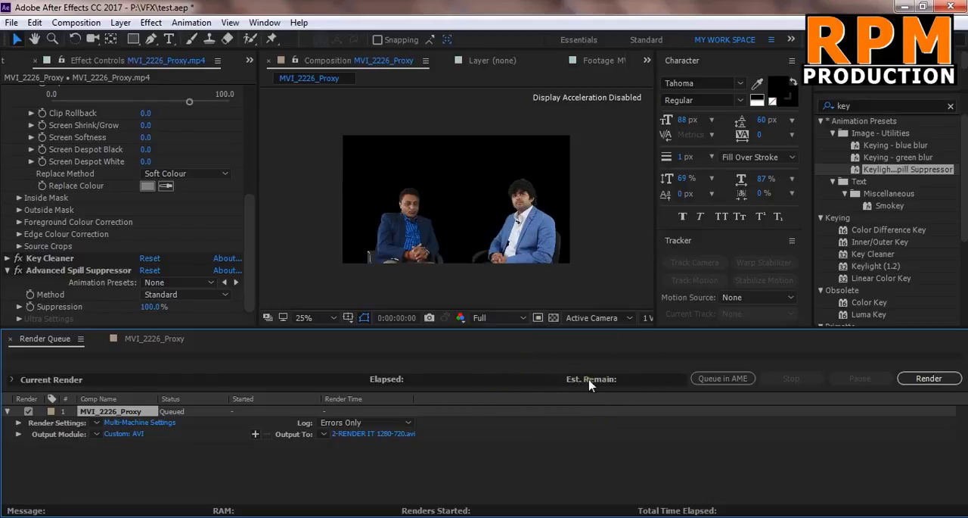
pyautogui.moveTo(897, 375)
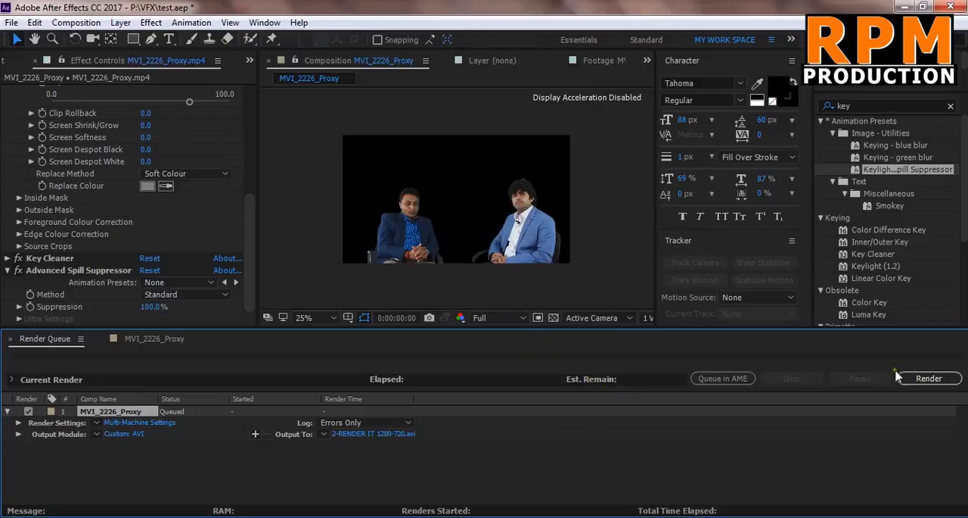
# Render the MVI_2226_Proxy queue item, accepting that skip existing files is turned off.
pyautogui.click(929, 378)
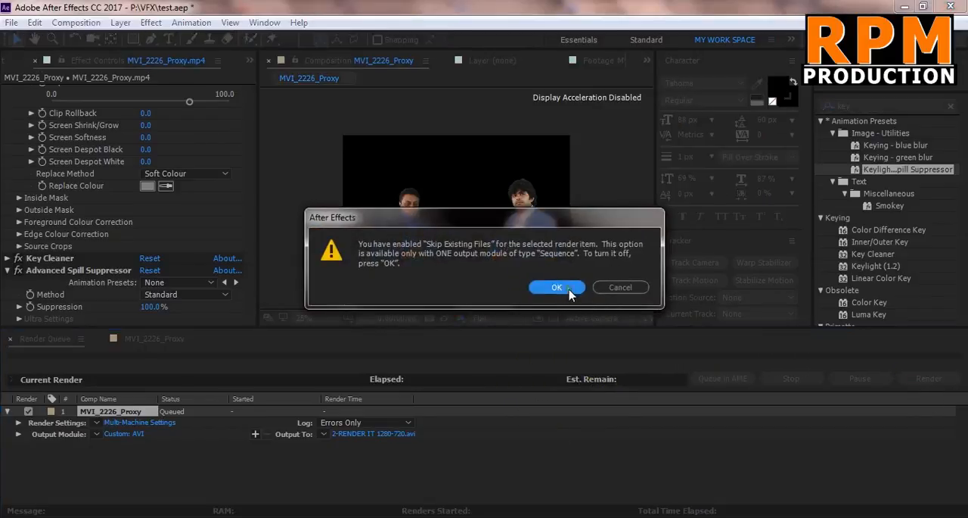
pyautogui.click(557, 286)
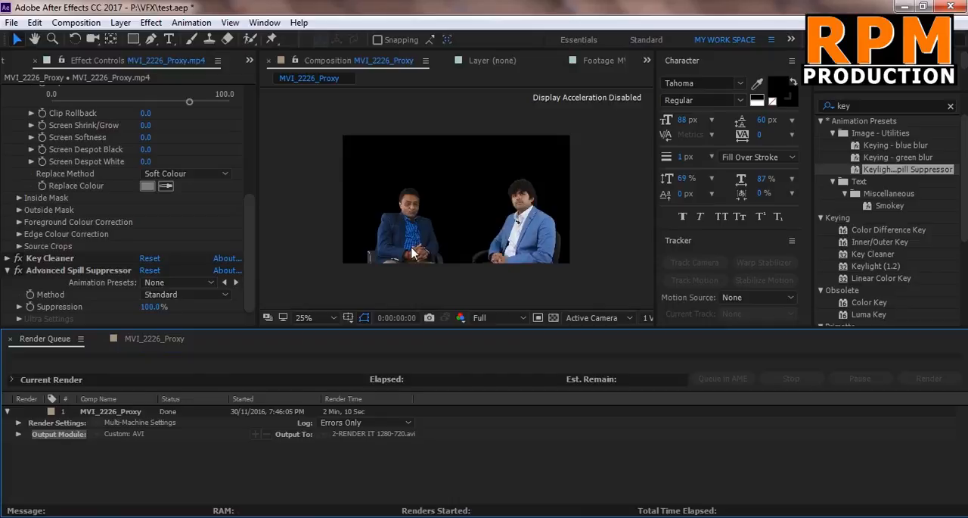
pyautogui.moveTo(327, 271)
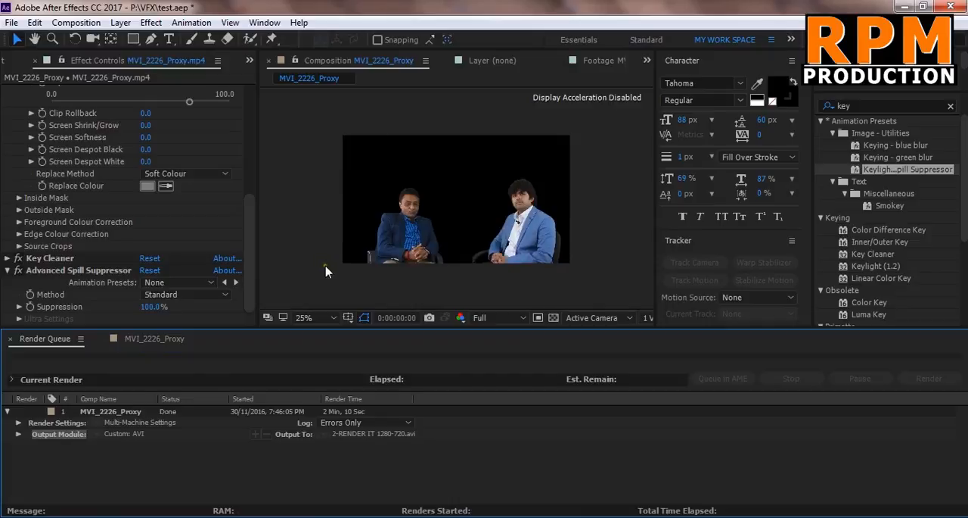
pyautogui.moveTo(220, 503)
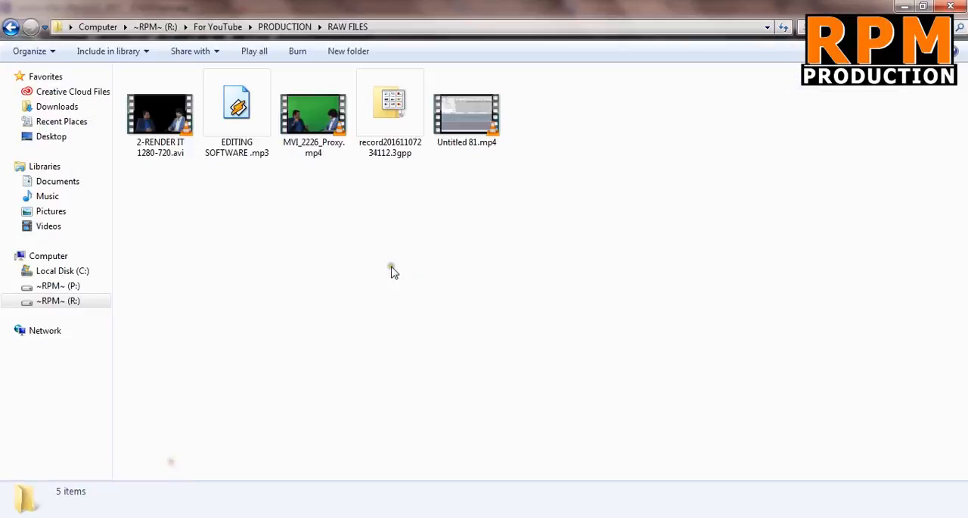
# Select '2-RENDER IT 1280-720.avi' to view its 662 MB, 1280×720, 7-second details.
pyautogui.click(159, 113)
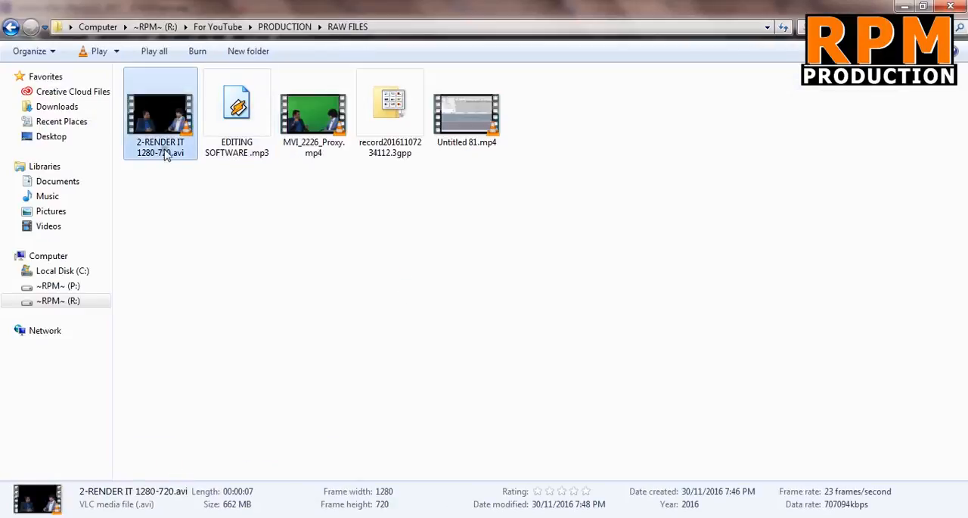
pyautogui.moveTo(275, 130)
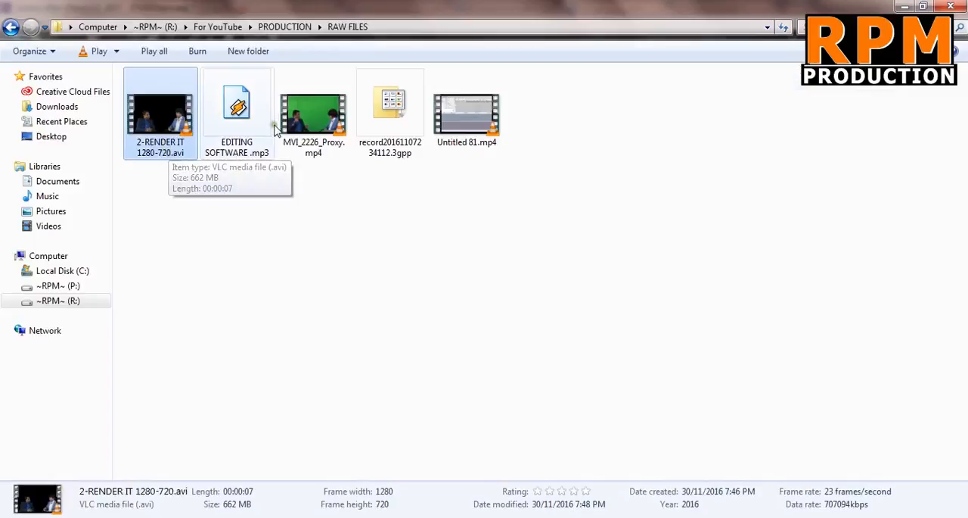
pyautogui.moveTo(160, 117)
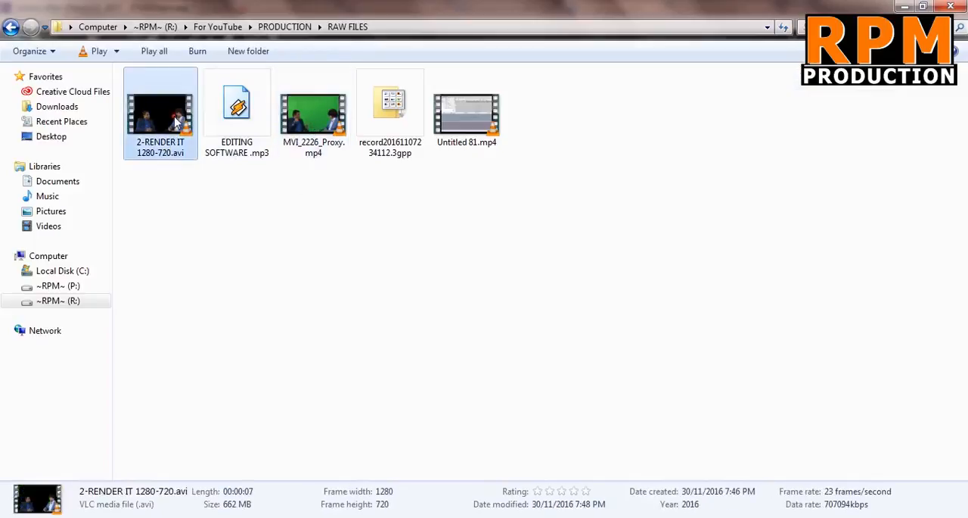
pyautogui.moveTo(156, 127)
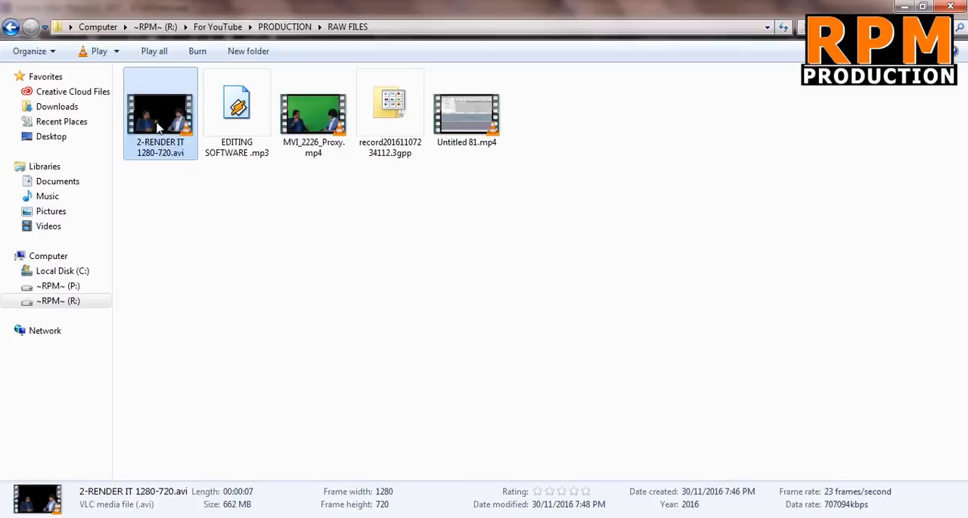
pyautogui.moveTo(160, 140)
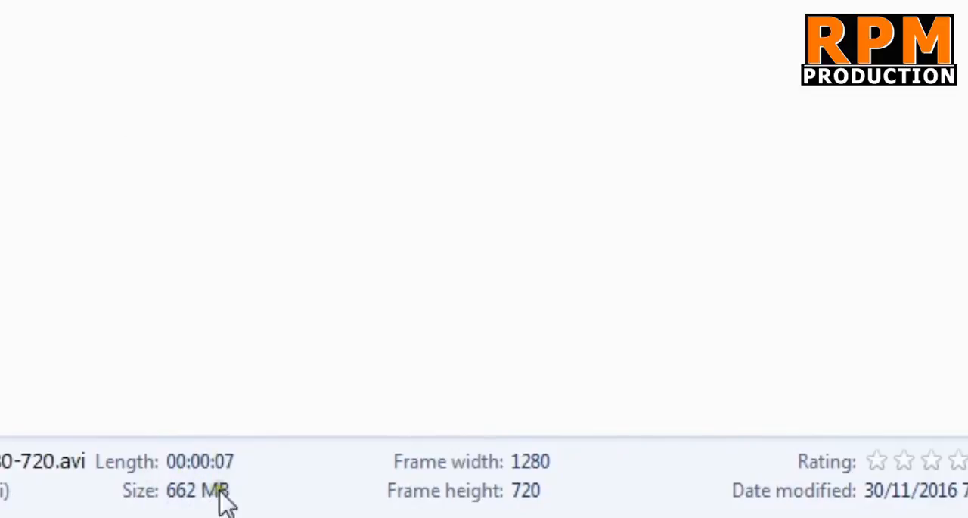
pyautogui.moveTo(170, 473)
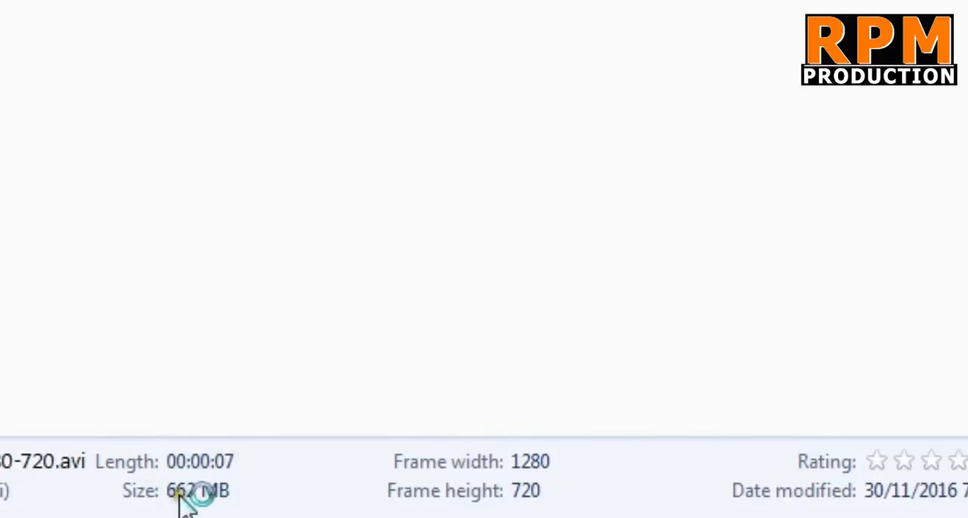
pyautogui.moveTo(416, 465)
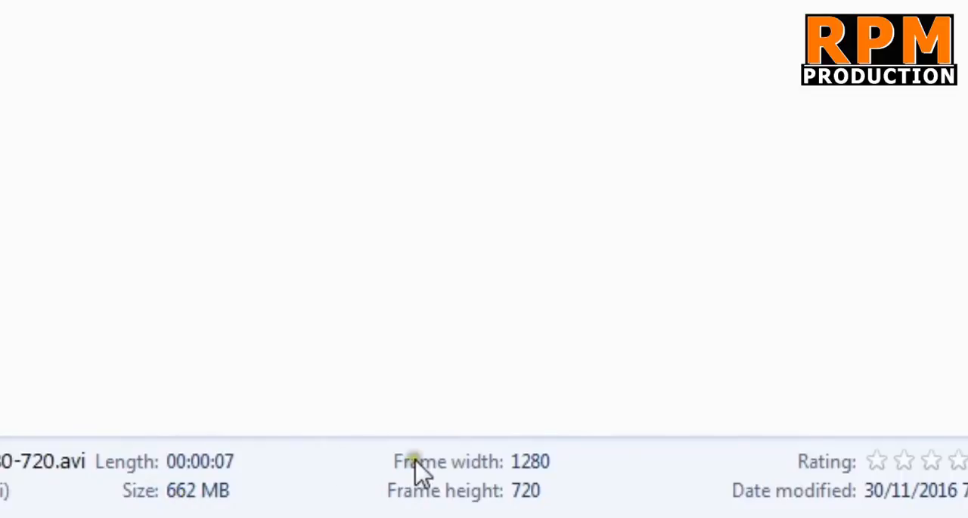
pyautogui.moveTo(419, 469)
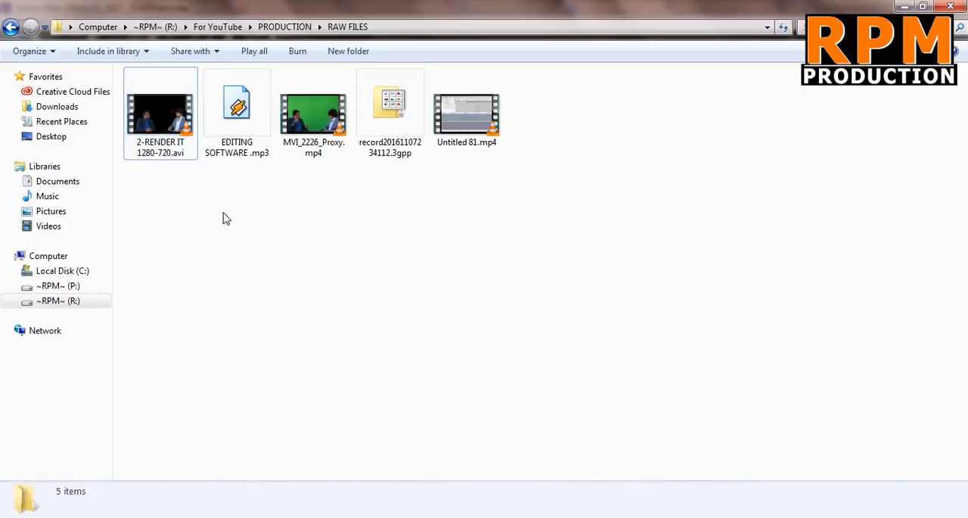
# Switch to Premiere Pro and select the imported '2-RENDER IT 1280-720.avi' clip.
pyautogui.click(159, 113)
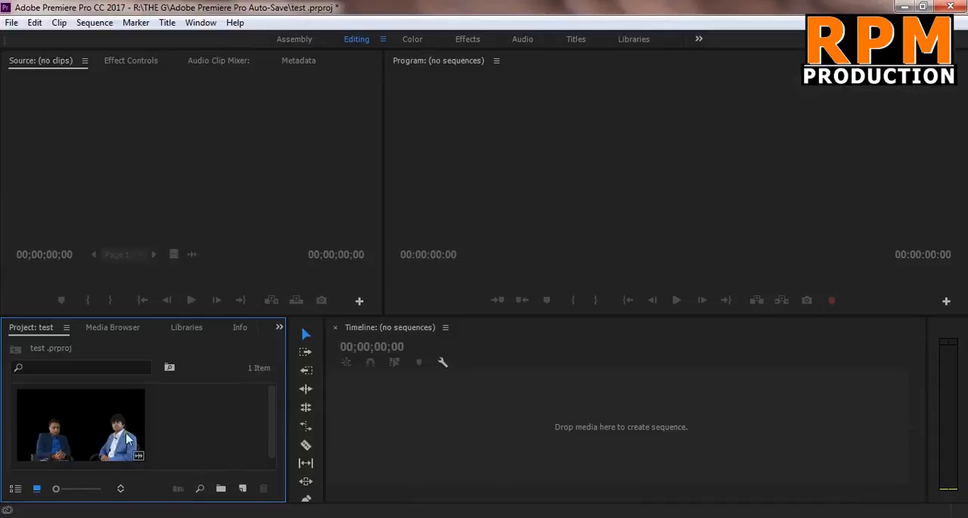
pyautogui.click(80, 425)
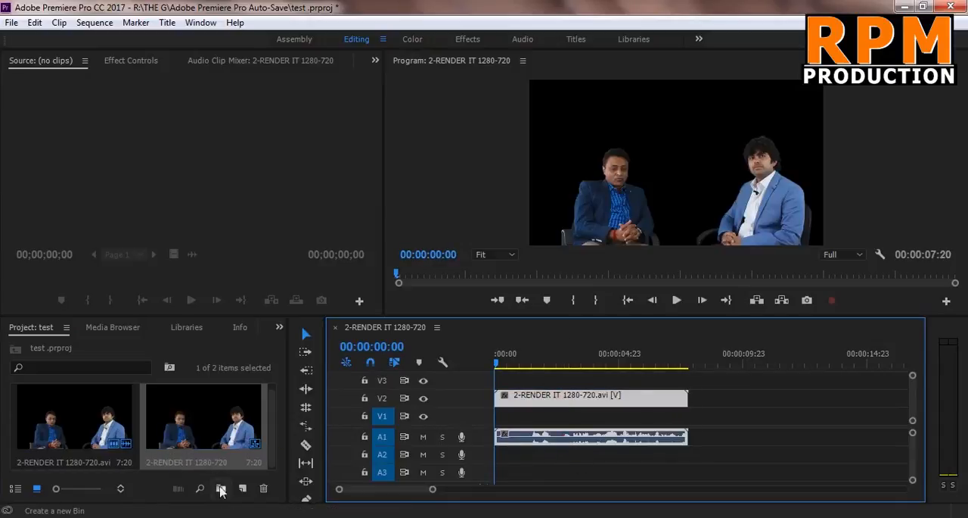
# Add a new bin and a 1280x720 dark grey Color Matte named 'Color Matte'.
pyautogui.click(220, 488)
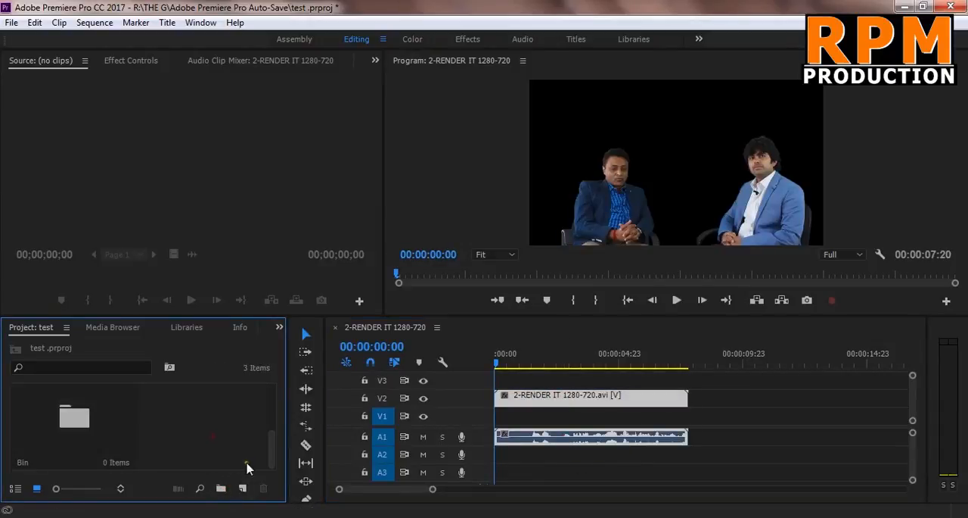
pyautogui.click(242, 488)
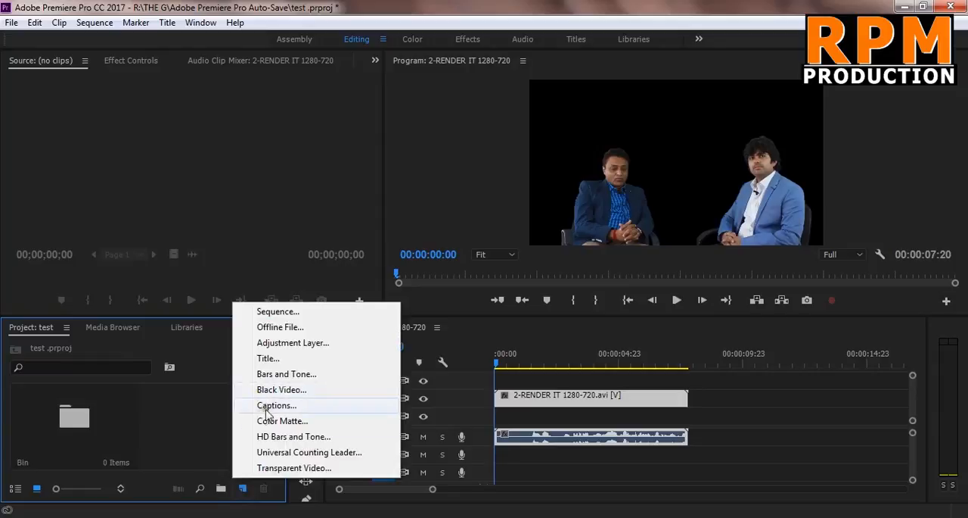
pyautogui.click(282, 420)
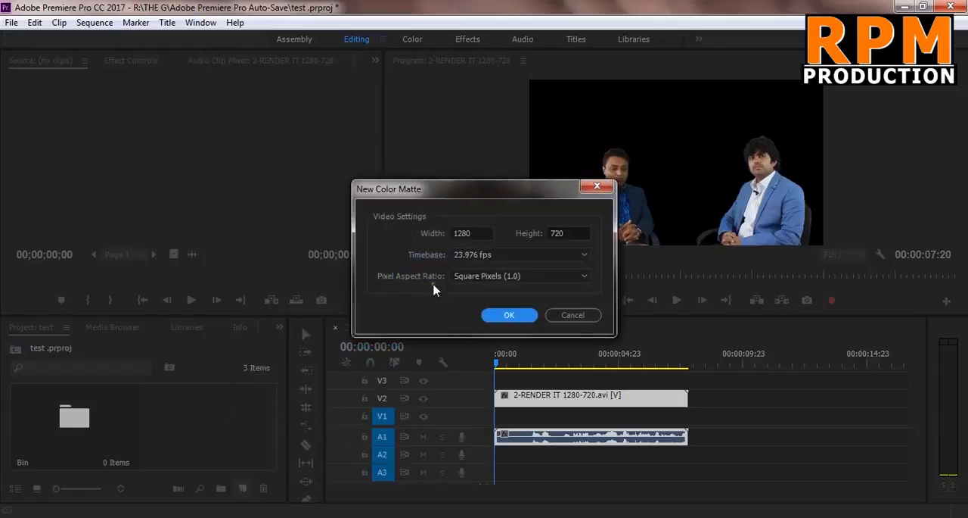
pyautogui.click(509, 315)
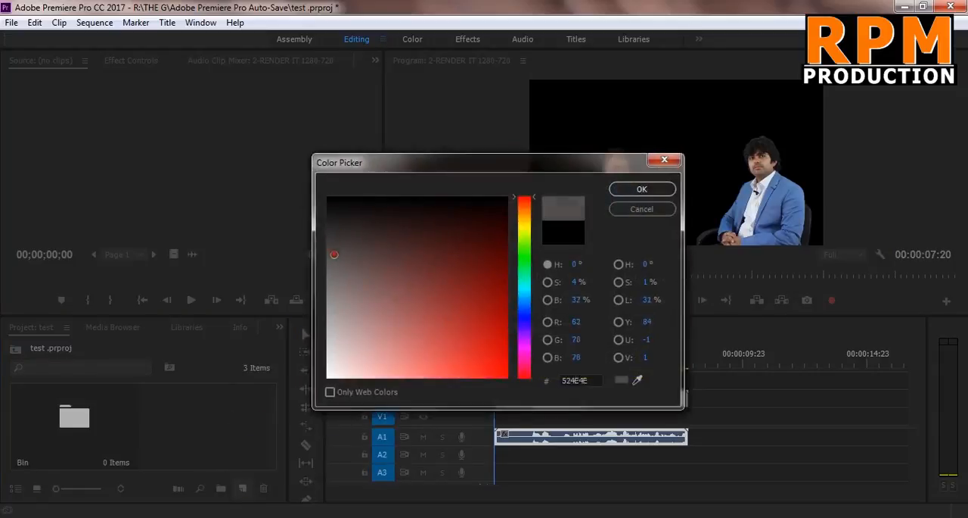
pyautogui.click(328, 252)
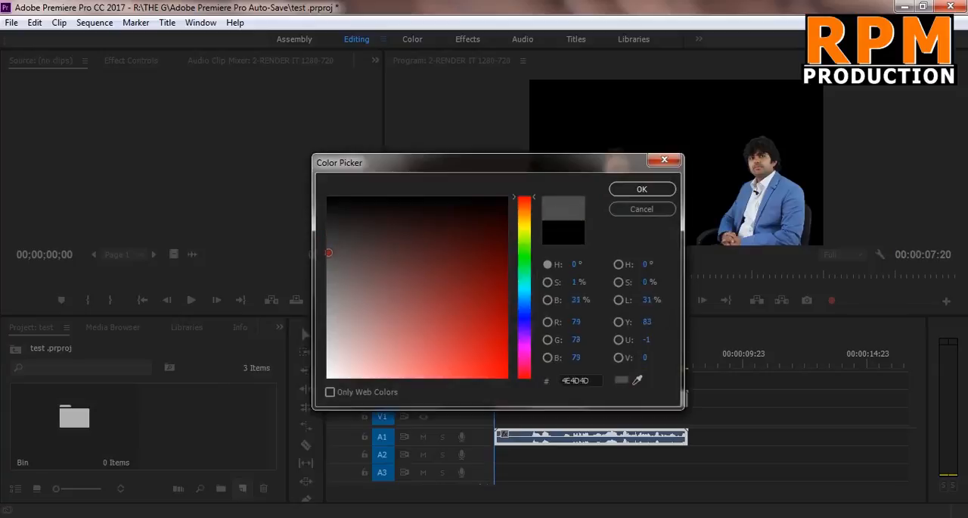
pyautogui.click(642, 189)
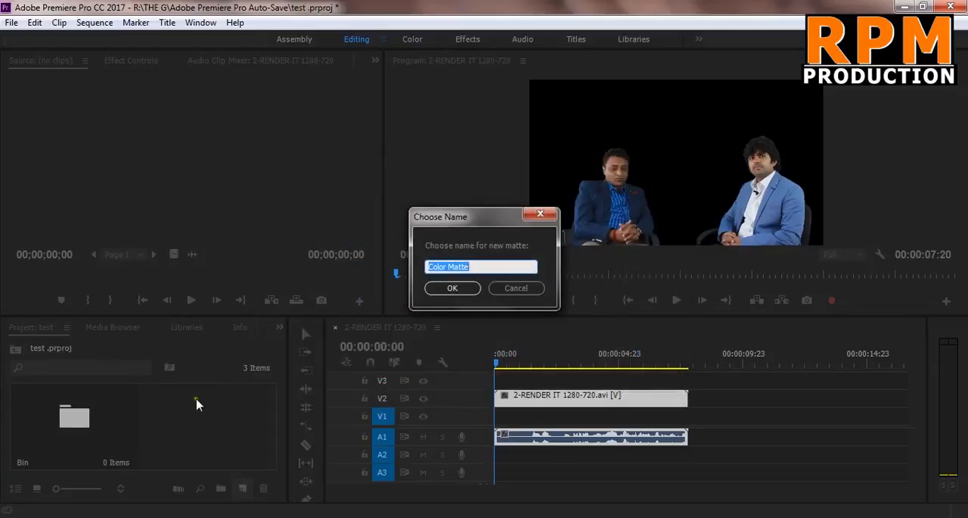
pyautogui.click(453, 288)
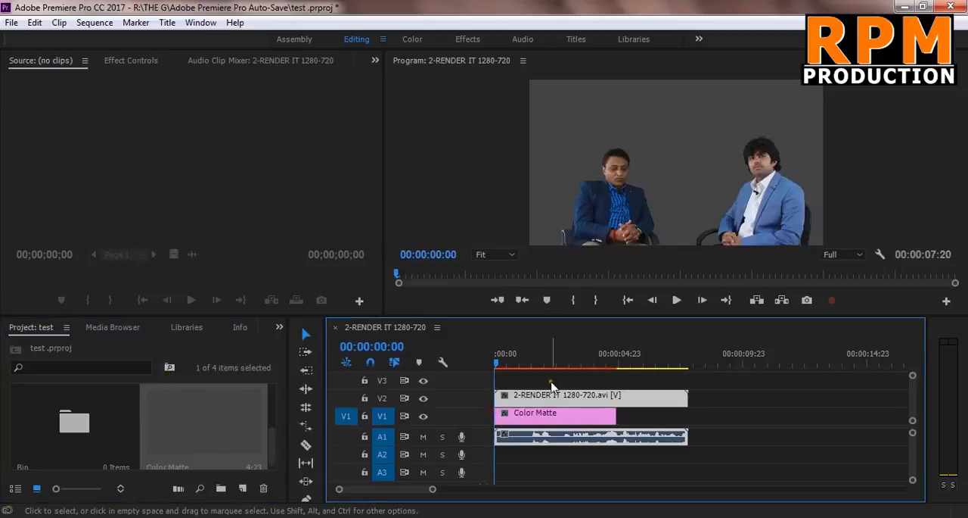
# Extend the Color Matte on V1 to the AVI clip's end and scrub to check.
pyautogui.click(583, 364)
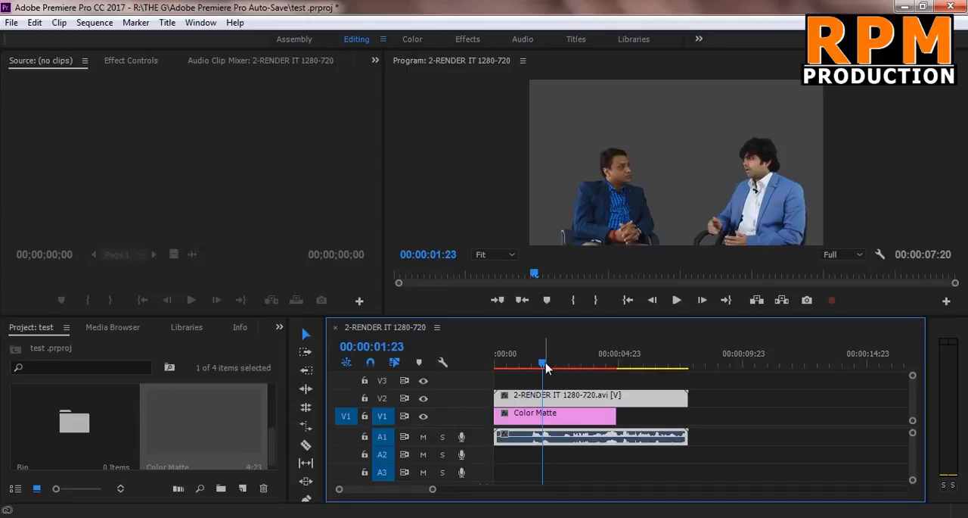
pyautogui.moveTo(543, 365); pyautogui.dragTo(529, 365)
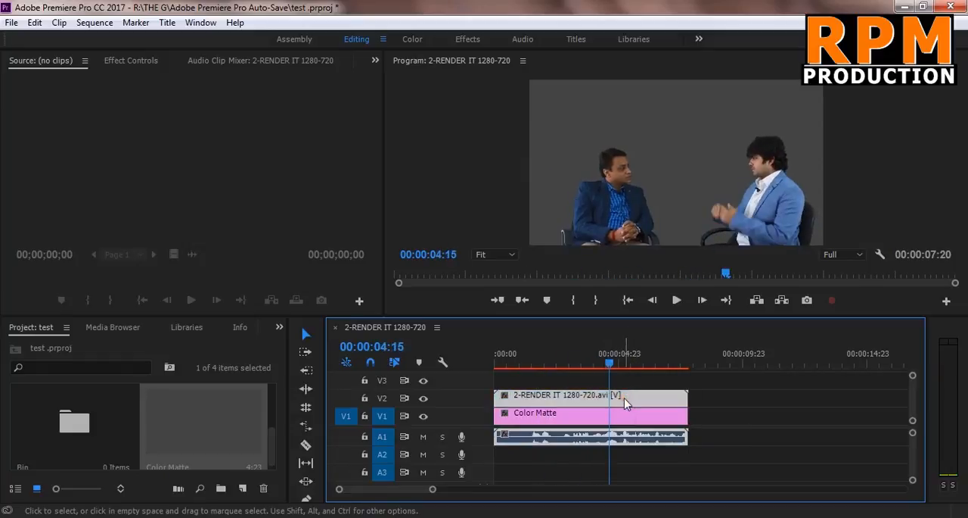
pyautogui.click(569, 363)
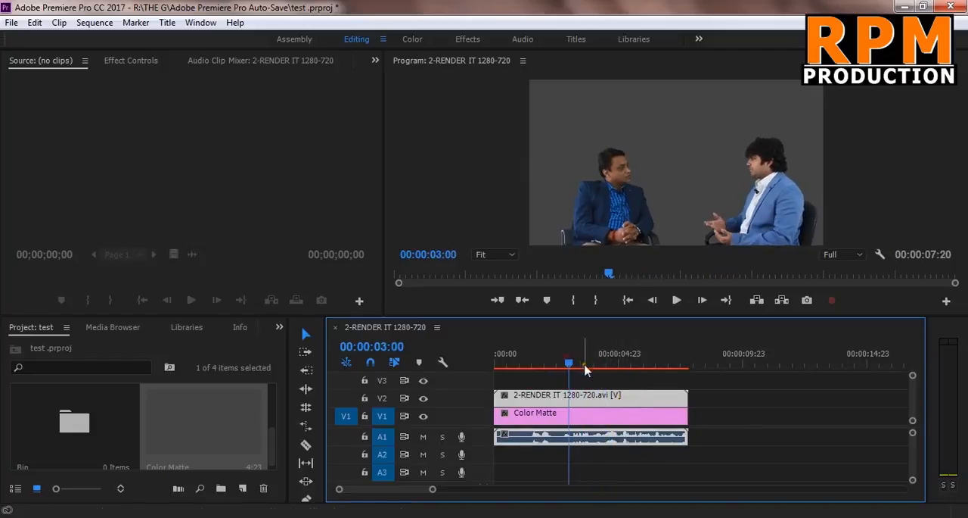
pyautogui.moveTo(617, 399)
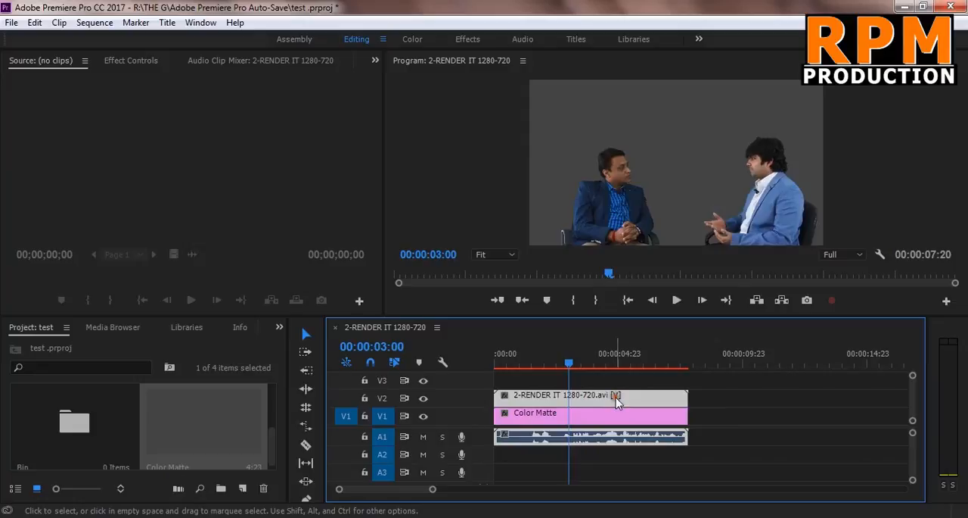
pyautogui.moveTo(617, 397)
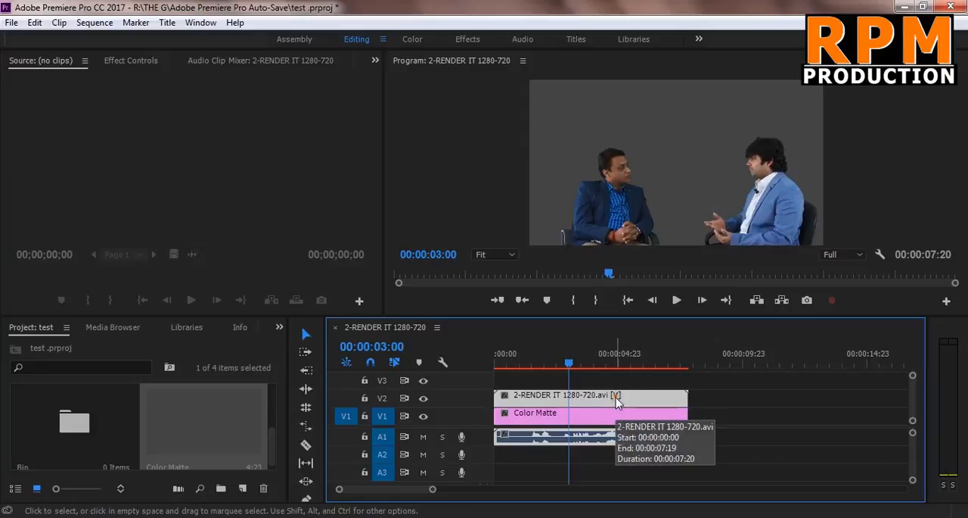